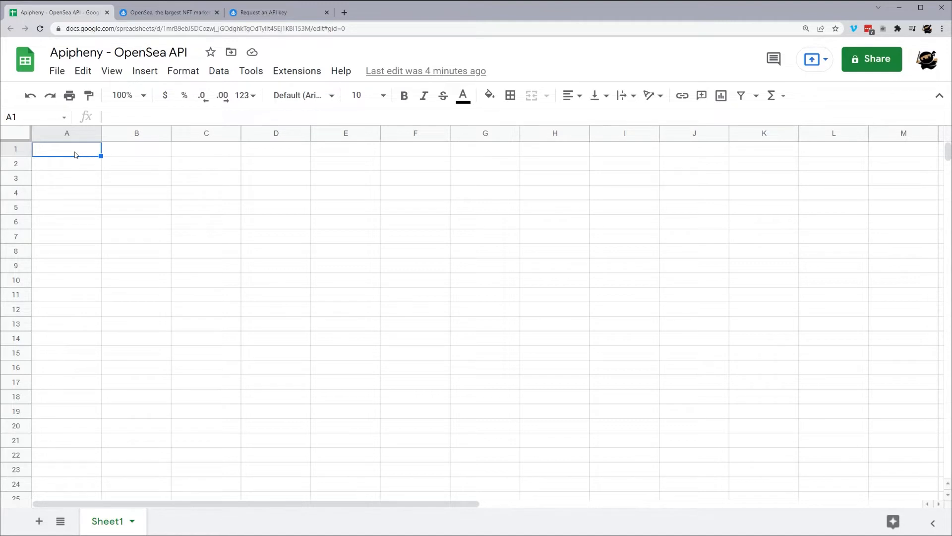
Launch Apipheny's Import API form from Extensions and focus the API URL Path box.
left_click(297, 70)
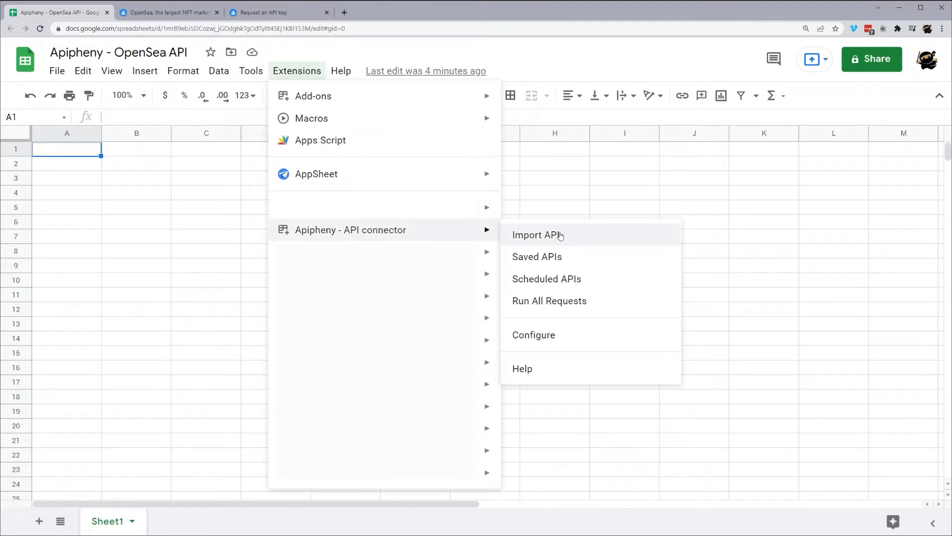
left_click(536, 234)
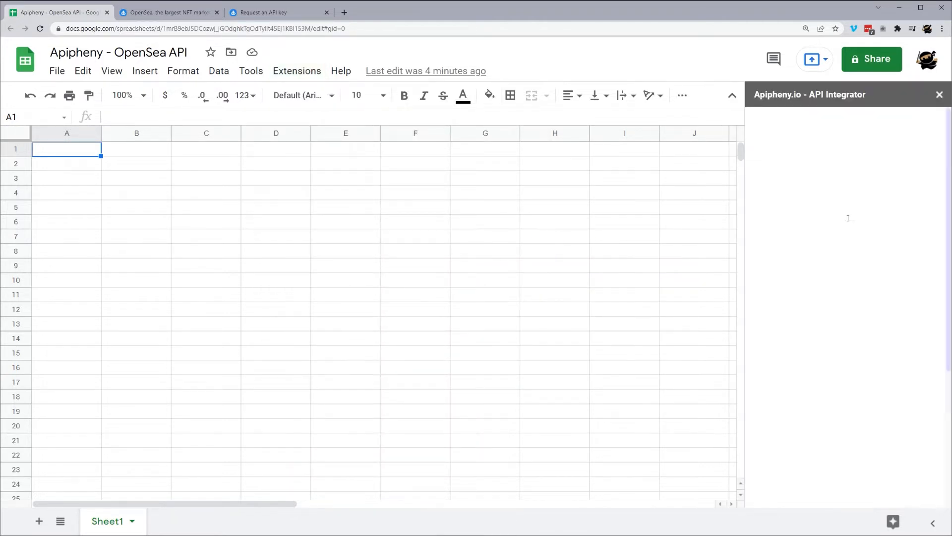
left_click(842, 118)
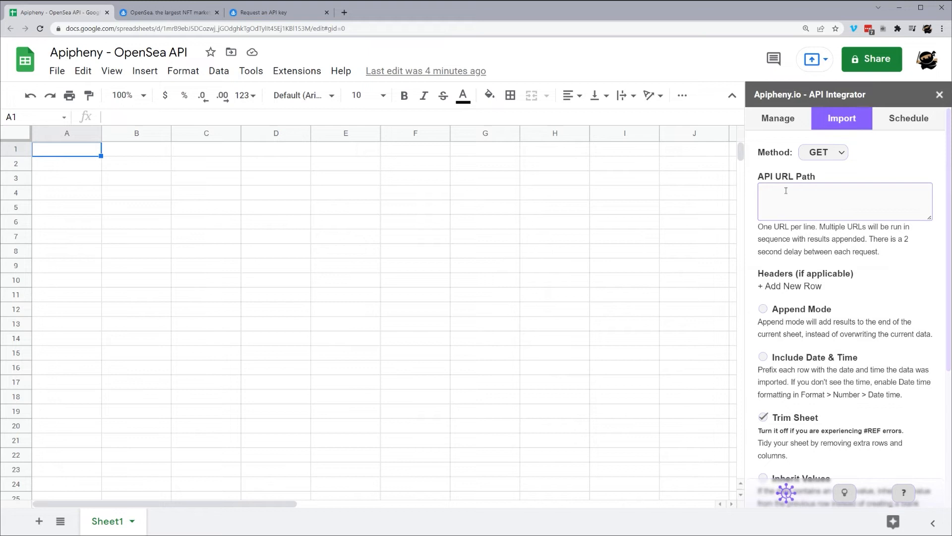
left_click(844, 200)
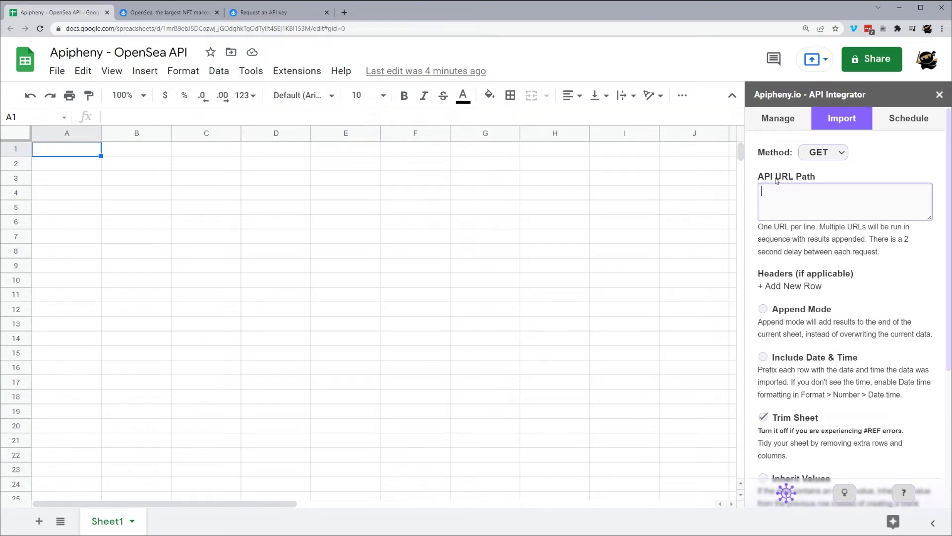
mouse_move(605, 179)
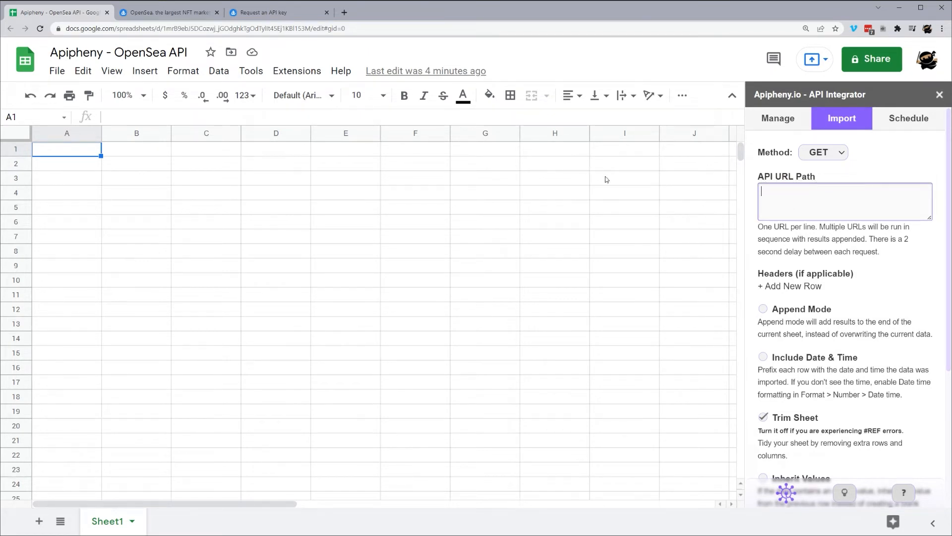
From the OpenSea marketplace's Resources menu, open the developer Docs in a new tab.
left_click(168, 12)
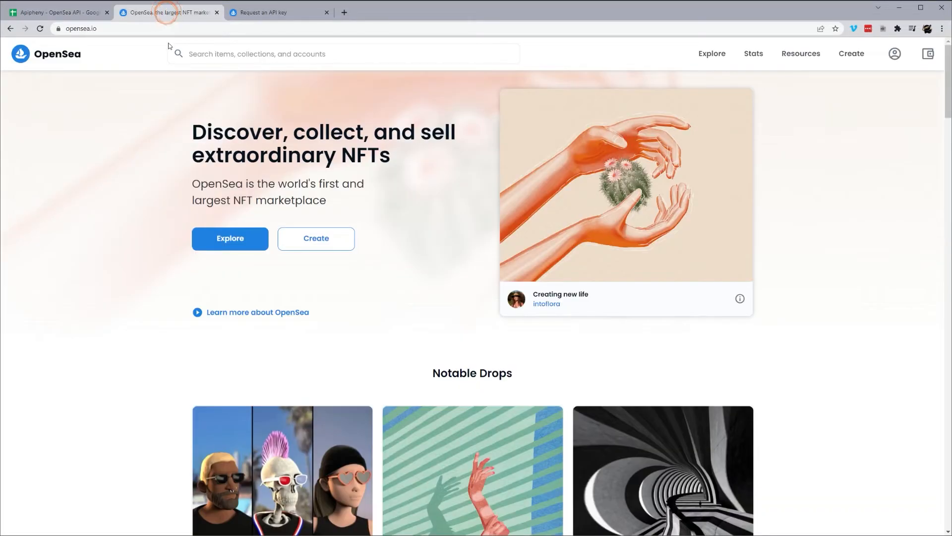
left_click(801, 53)
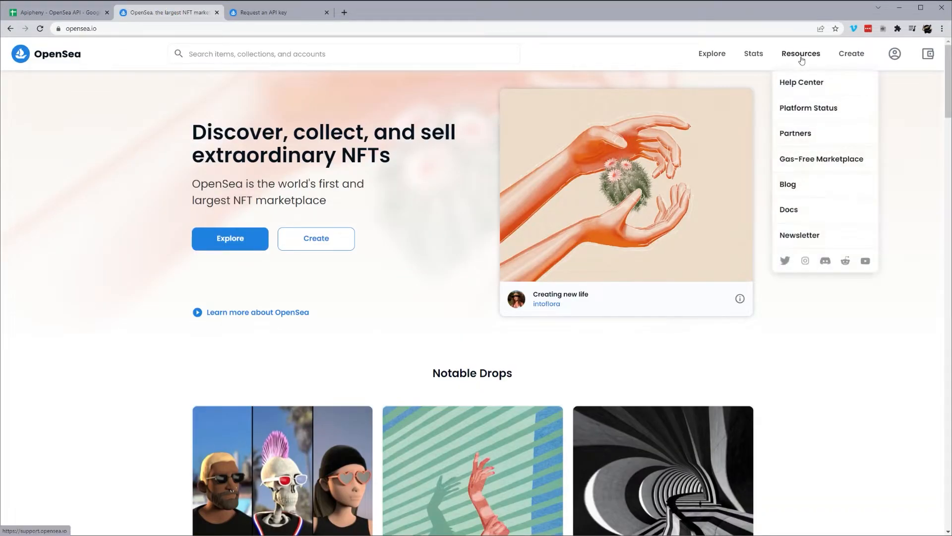
mouse_move(789, 210)
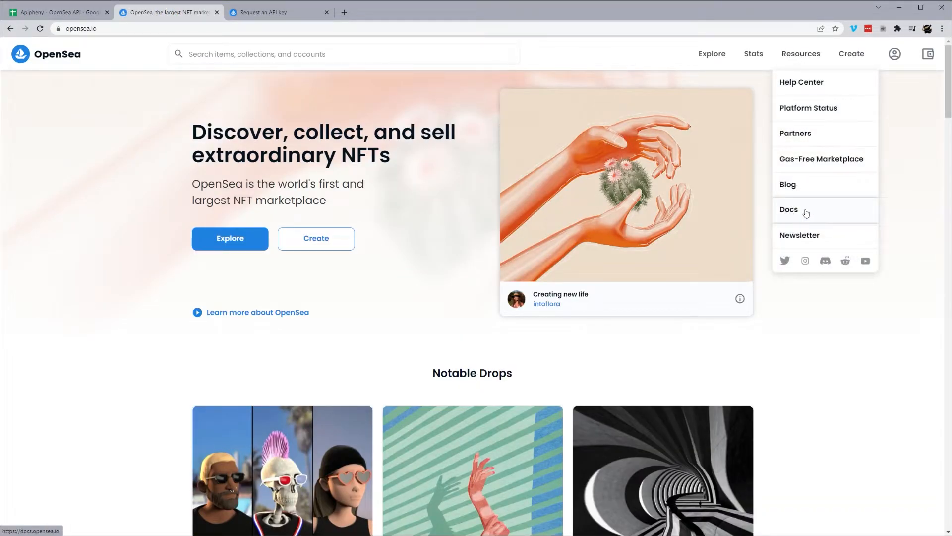
left_click(788, 209)
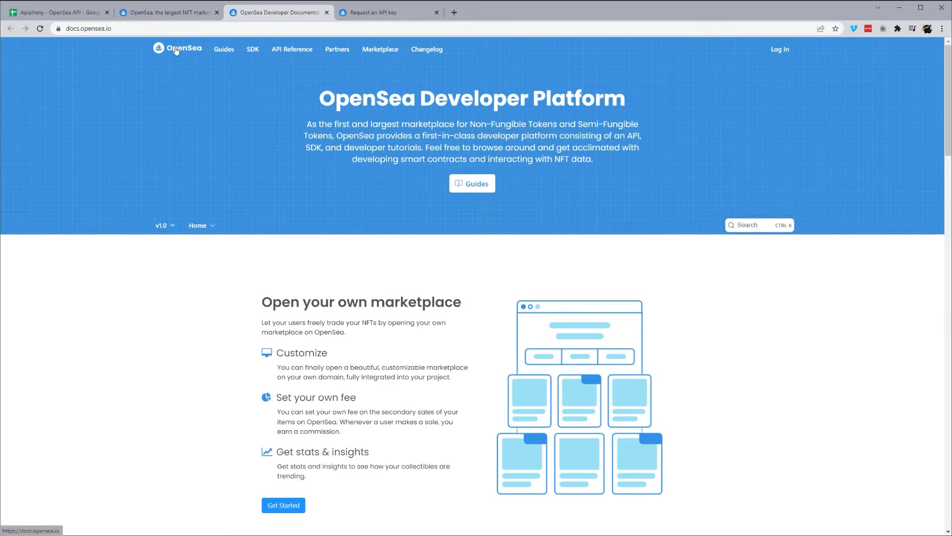
mouse_move(284, 60)
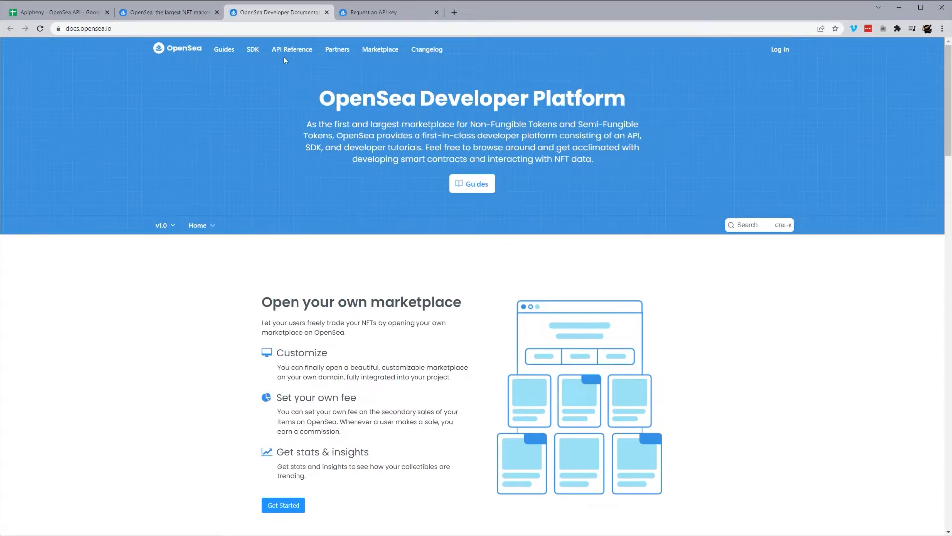
mouse_move(291, 50)
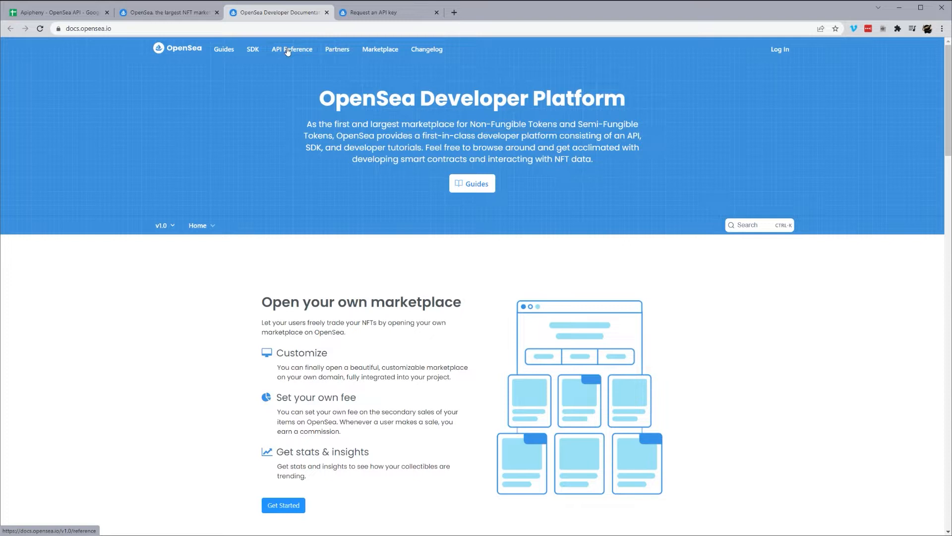
Open the API Reference, scroll through the API key request form, and go back to the marketplace.
left_click(292, 50)
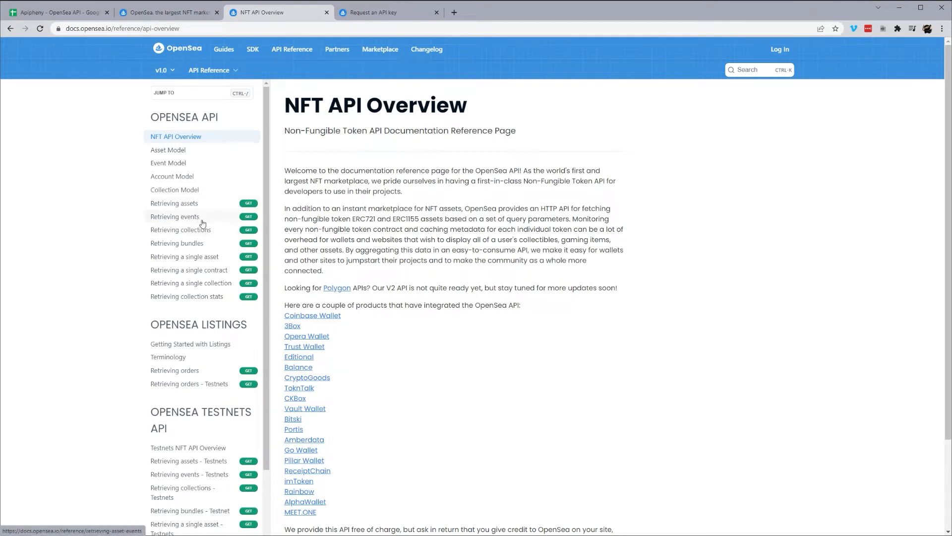
mouse_move(178, 203)
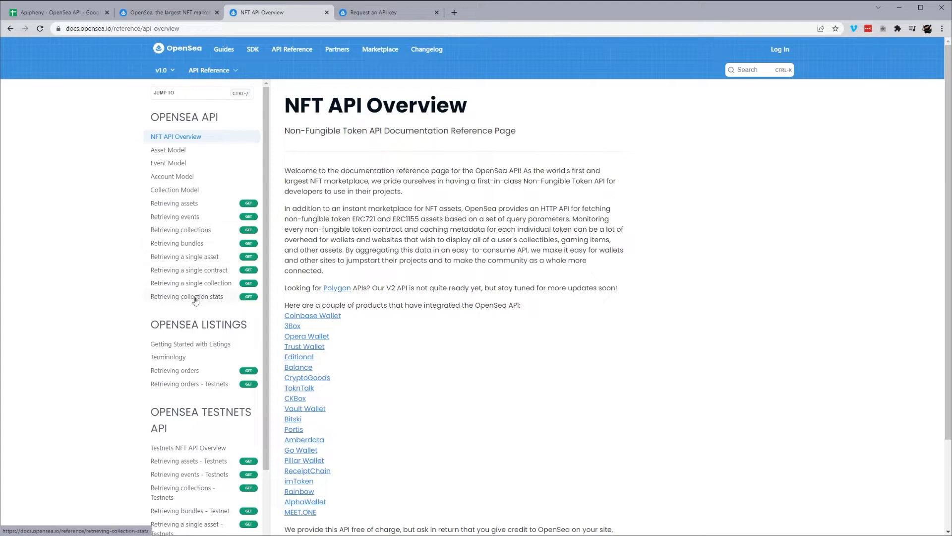
mouse_move(192, 237)
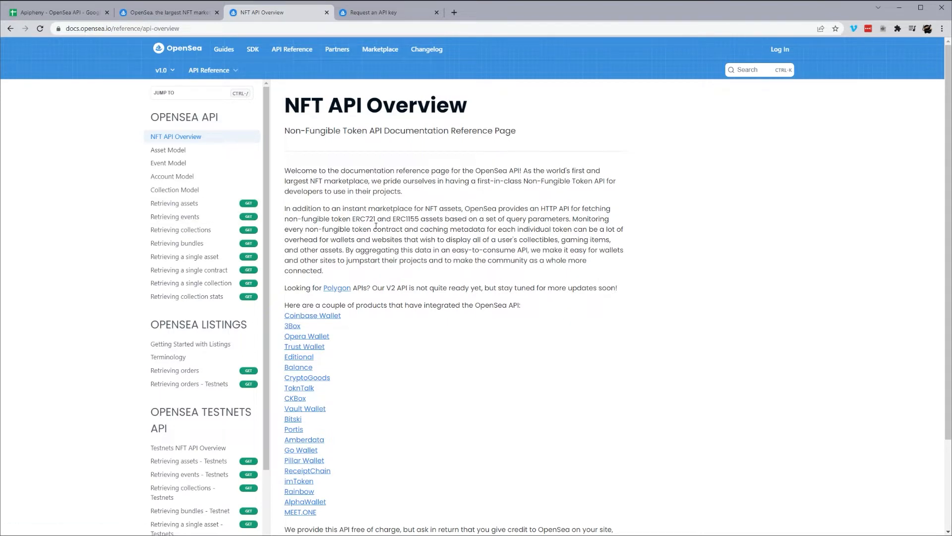
scroll("down", 3)
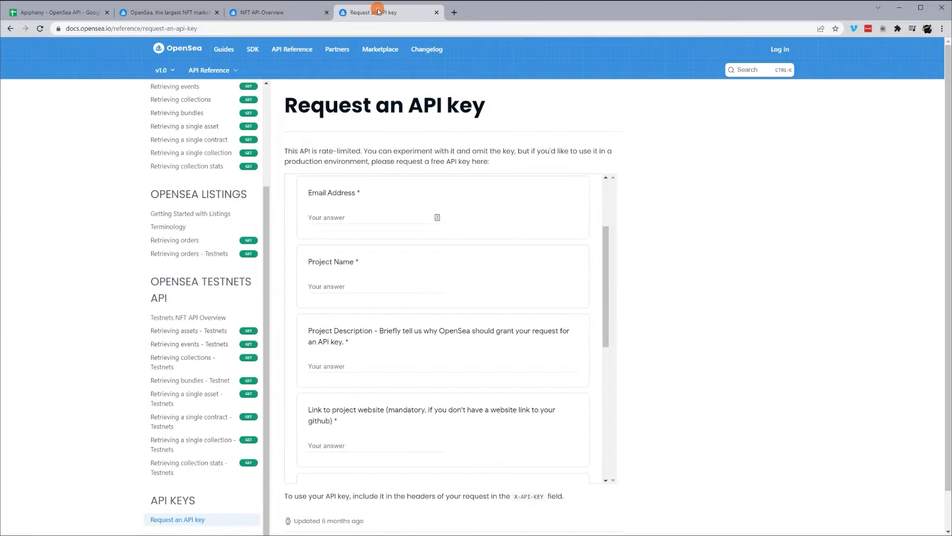
mouse_move(340, 228)
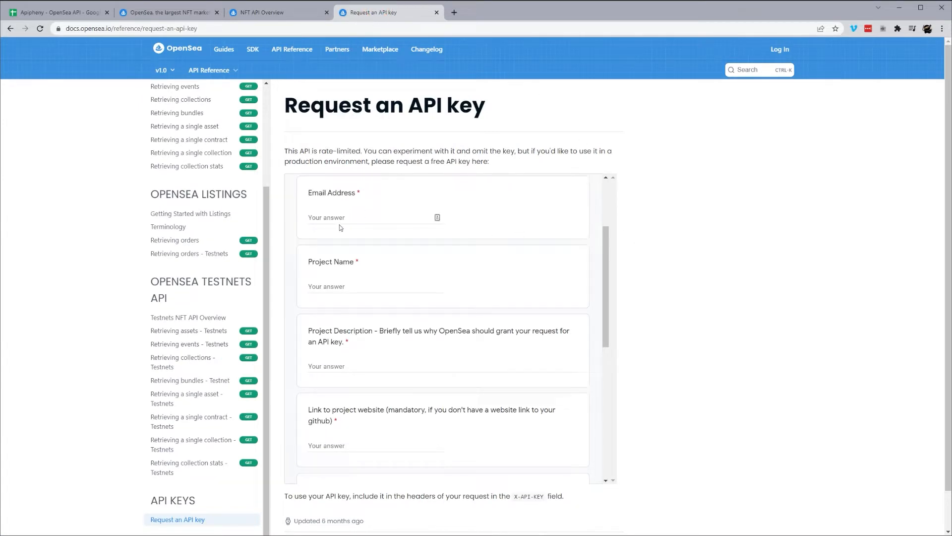
scroll("down", 3)
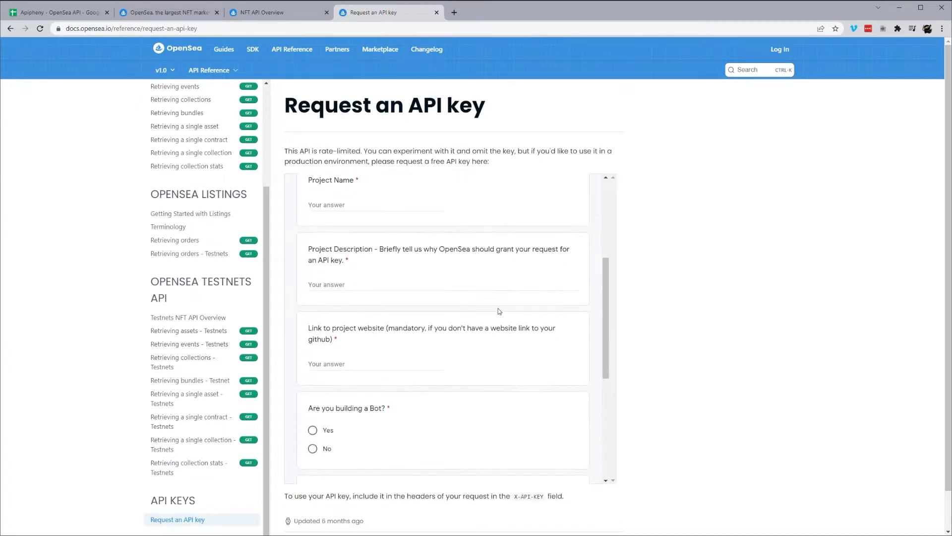
scroll("down", 3)
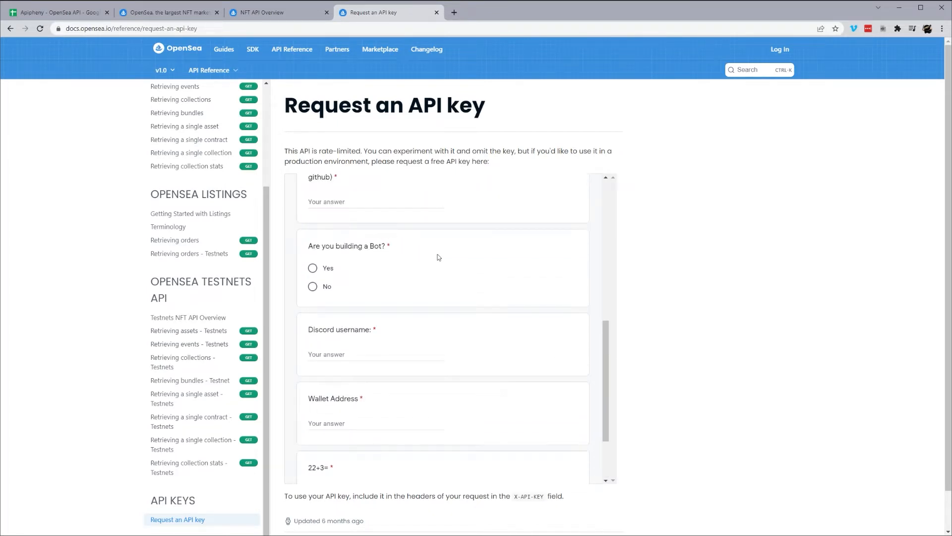
left_click(168, 12)
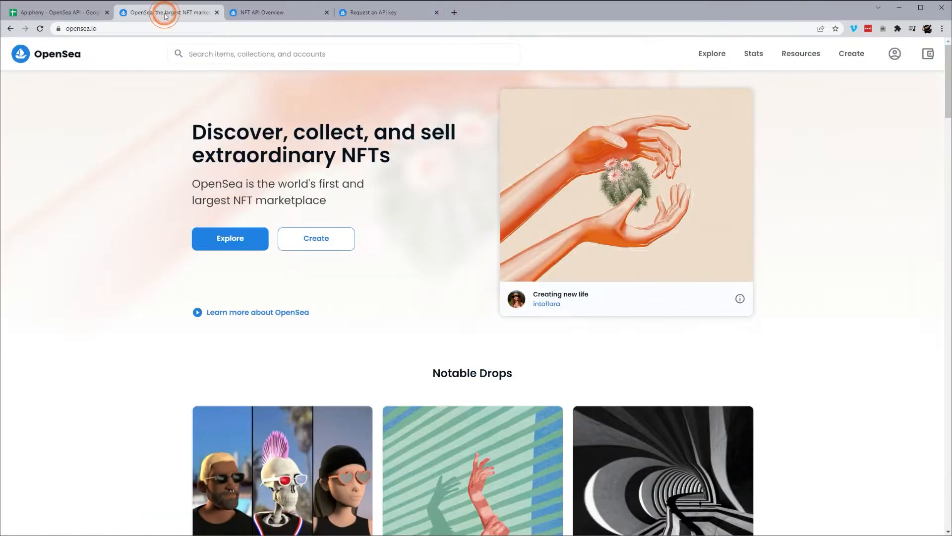
Open 'Retrieving a single collection' and select its doodles-official request URL for copying.
left_click(277, 12)
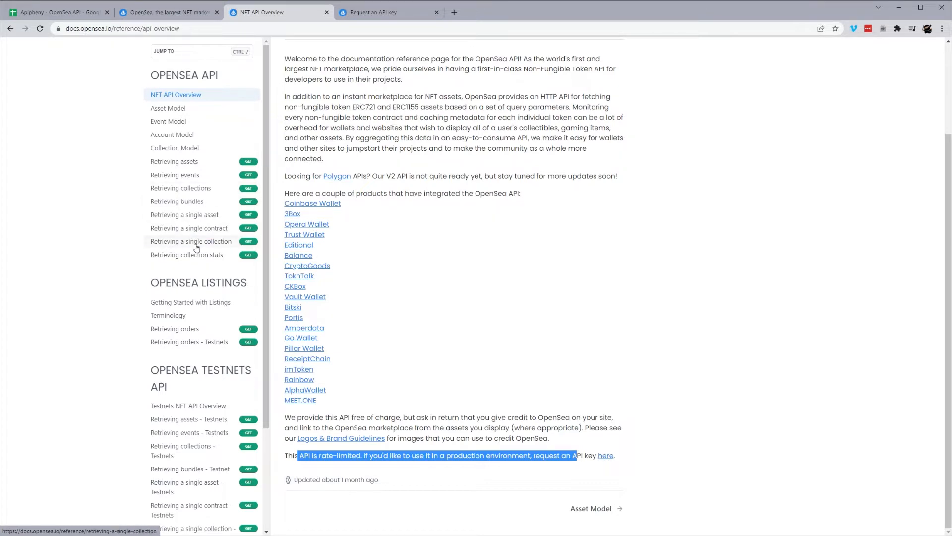
left_click(190, 241)
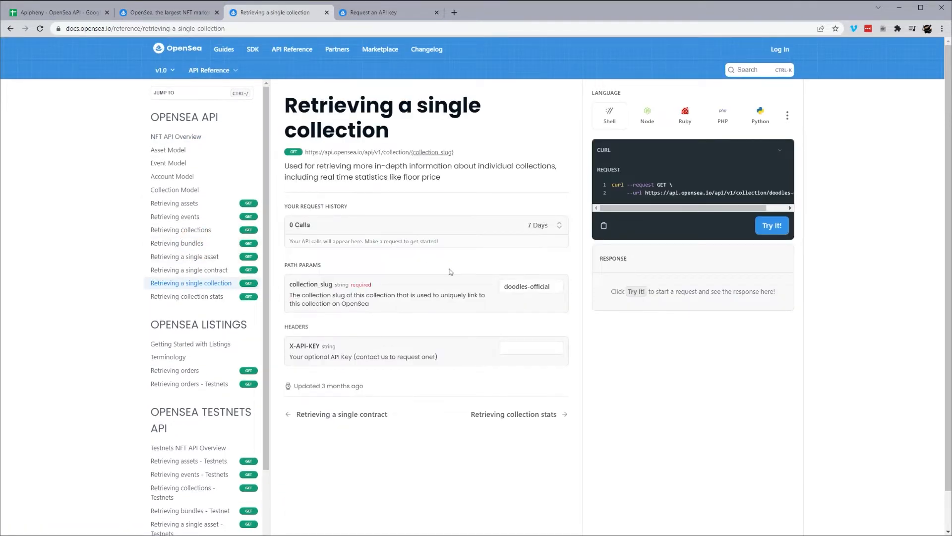
left_click(531, 285)
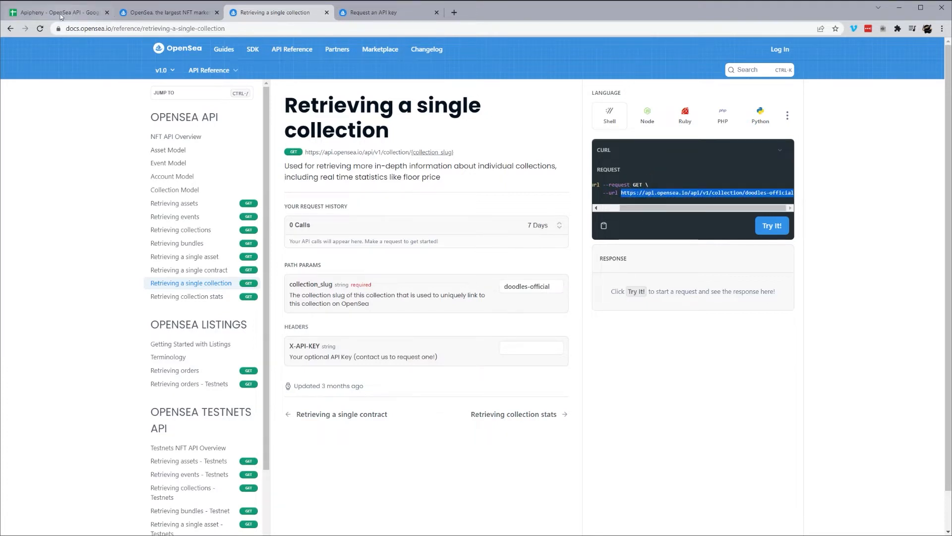
left_click(58, 12)
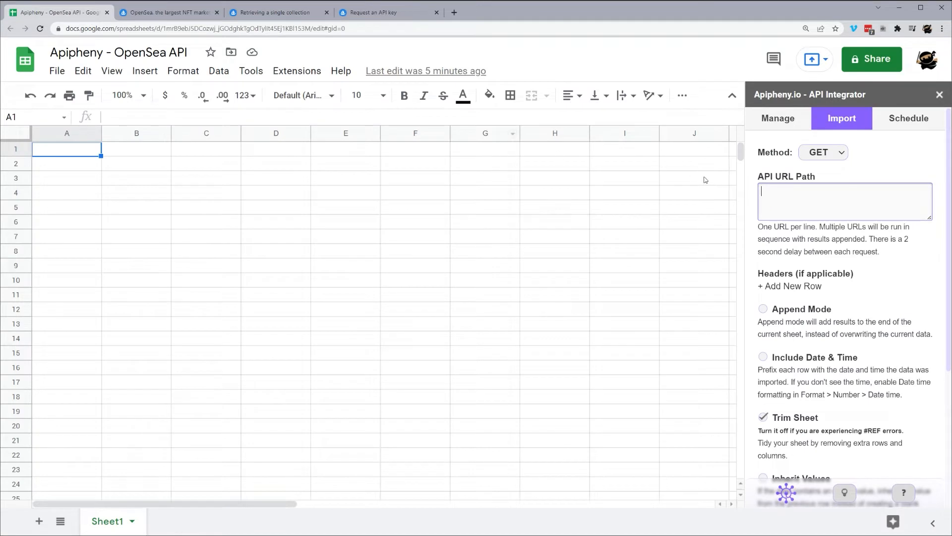
mouse_move(828, 155)
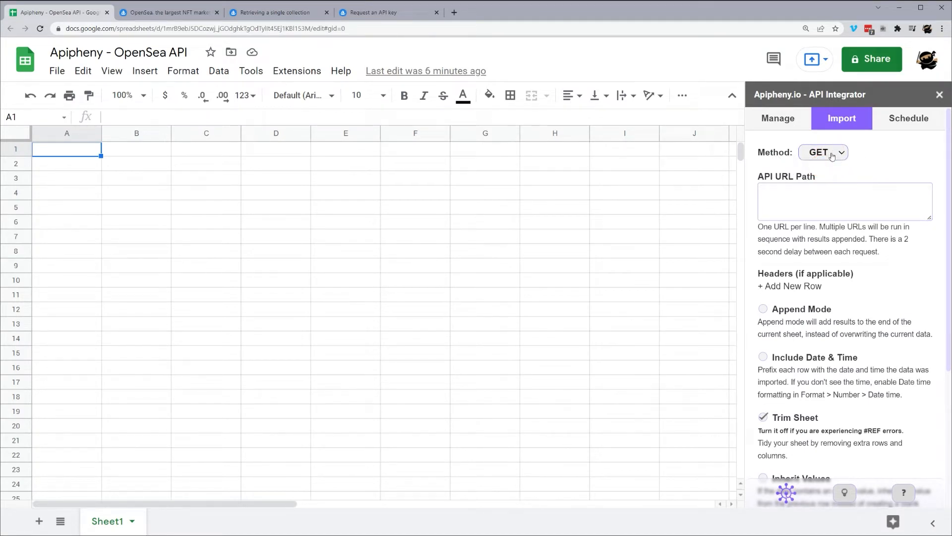
left_click(843, 201)
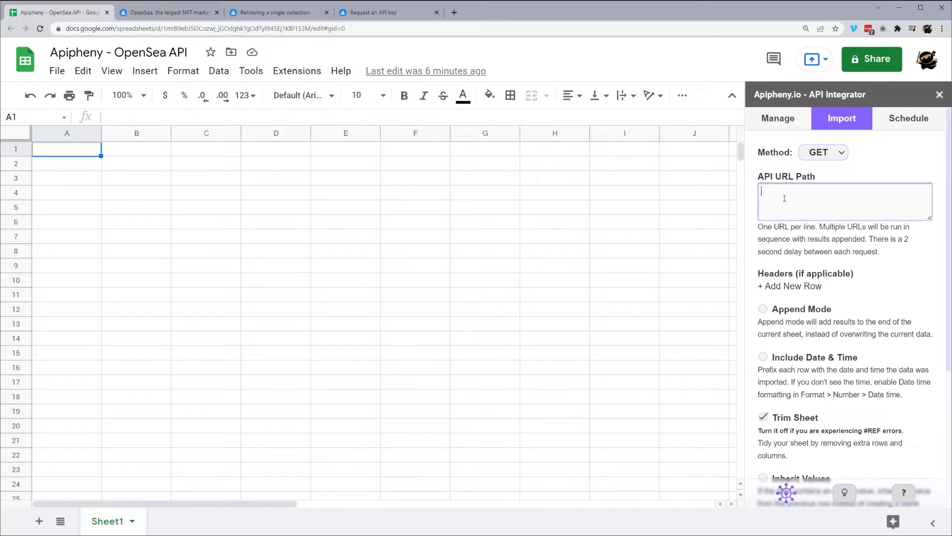
type("https://api.opensea.io/api/v1/collection/doodles-official")
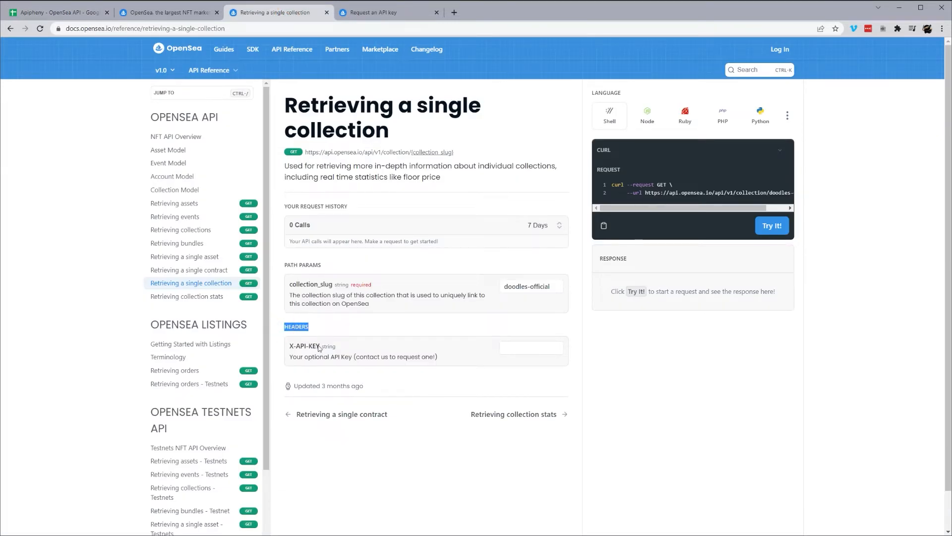
Copy X-API-KEY from the docs into the Headers key field and move to its Value field.
double_click(305, 345)
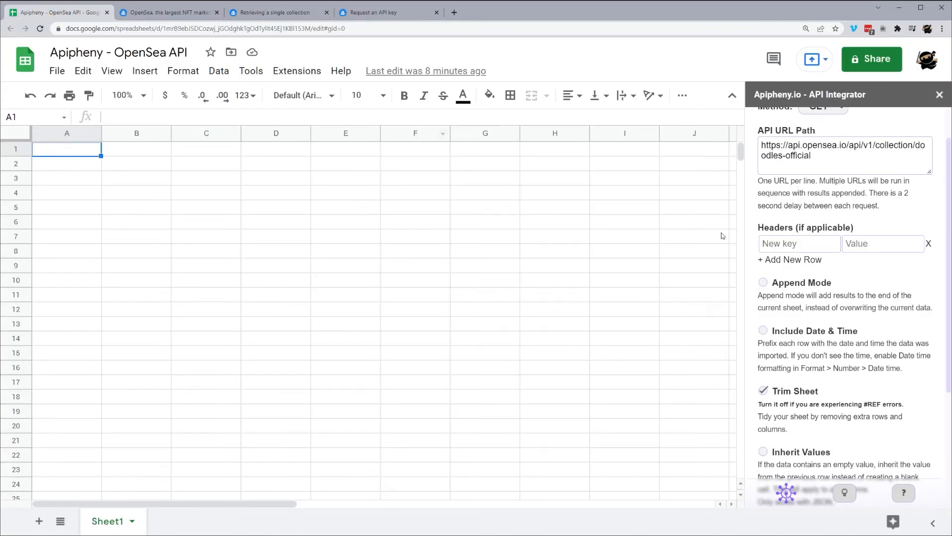
type("X-API-KEY")
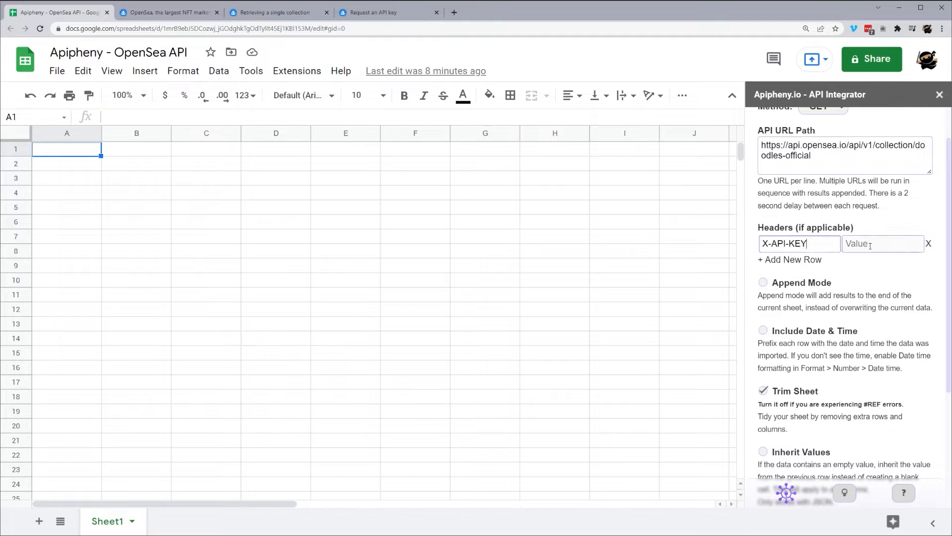
left_click(883, 243)
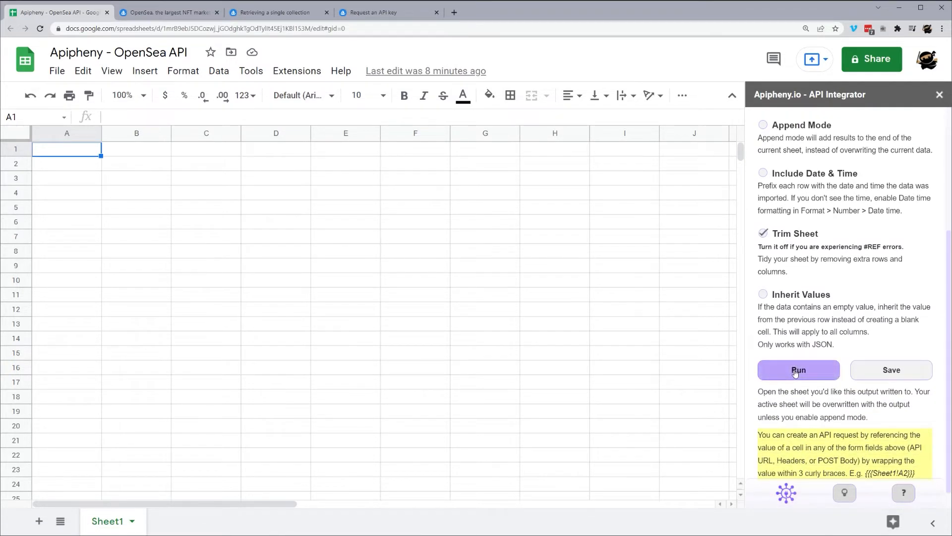
Run the collection request confirming the overwrite, add a blank Sheet2, and reload the Import form.
left_click(798, 370)
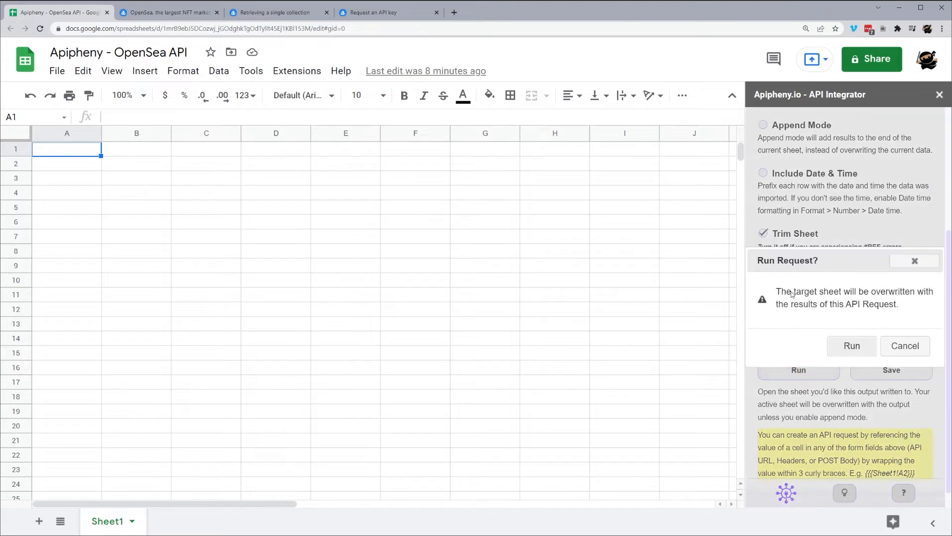
mouse_move(269, 380)
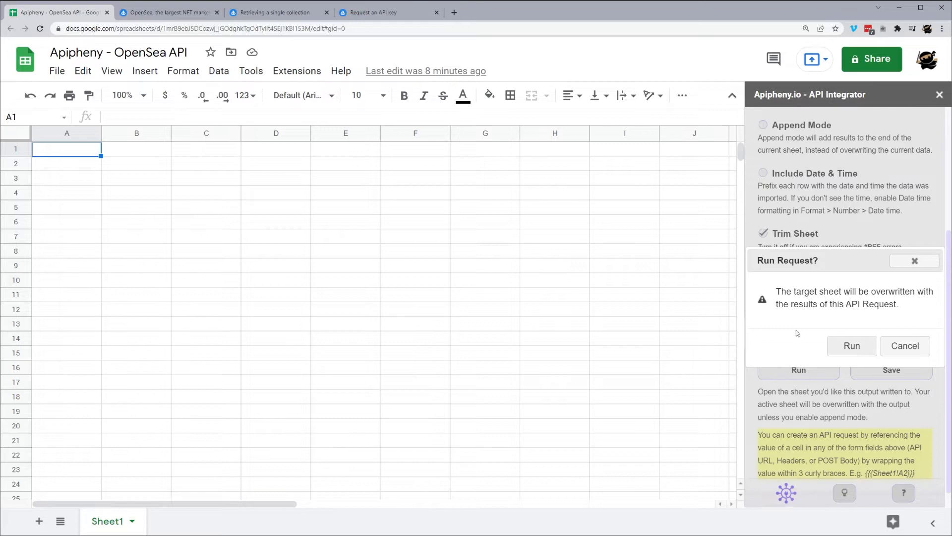
left_click(851, 345)
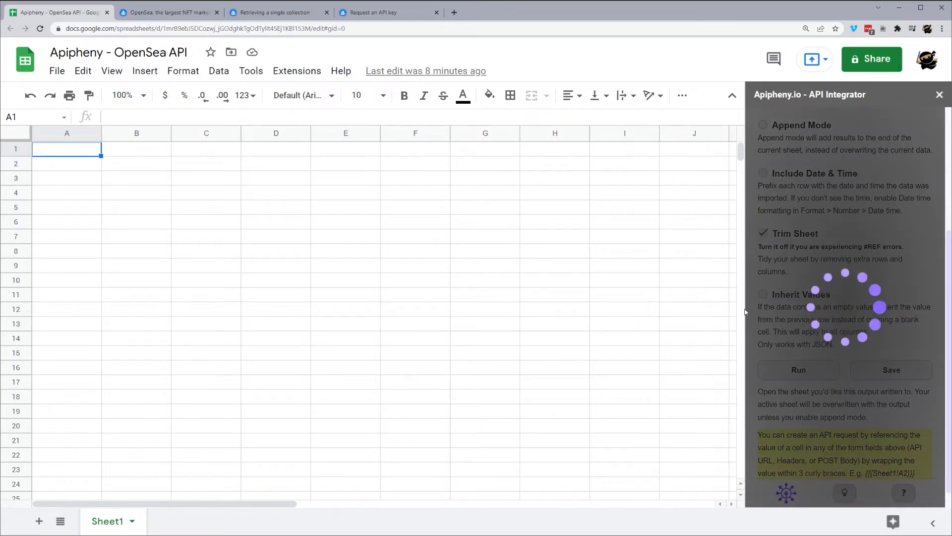
left_click(797, 370)
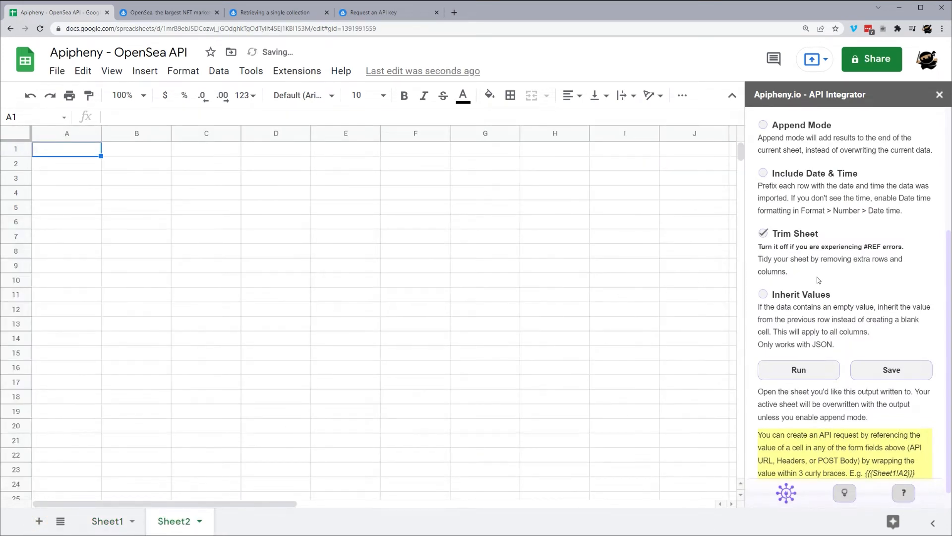
left_click(842, 118)
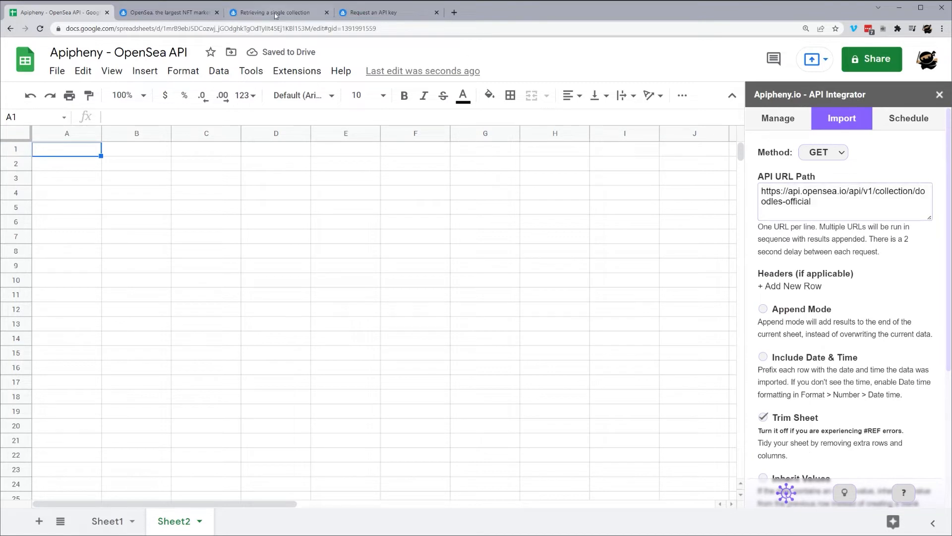
Select asset_contract_address in the single-contract docs, then search 'doodl' on the OpenSea marketplace.
left_click(279, 12)
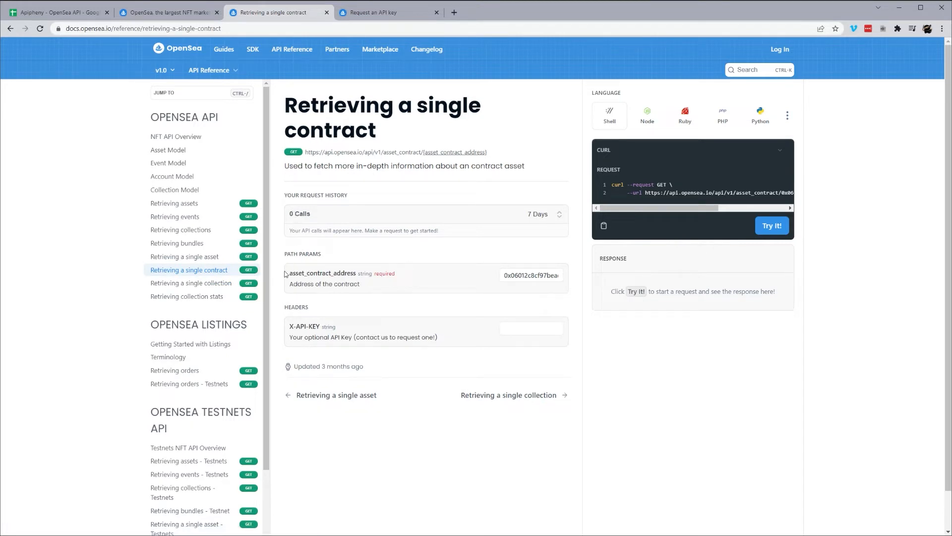
double_click(322, 273)
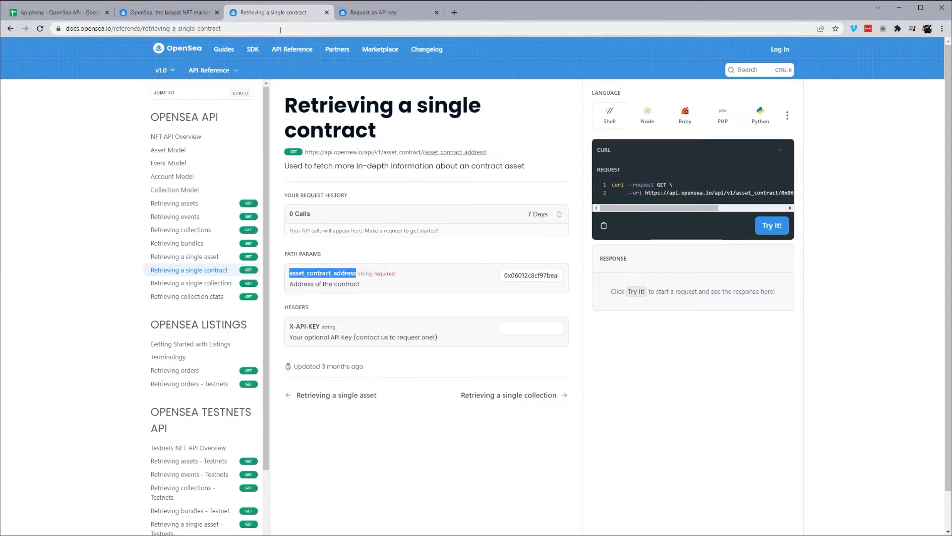
left_click(168, 12)
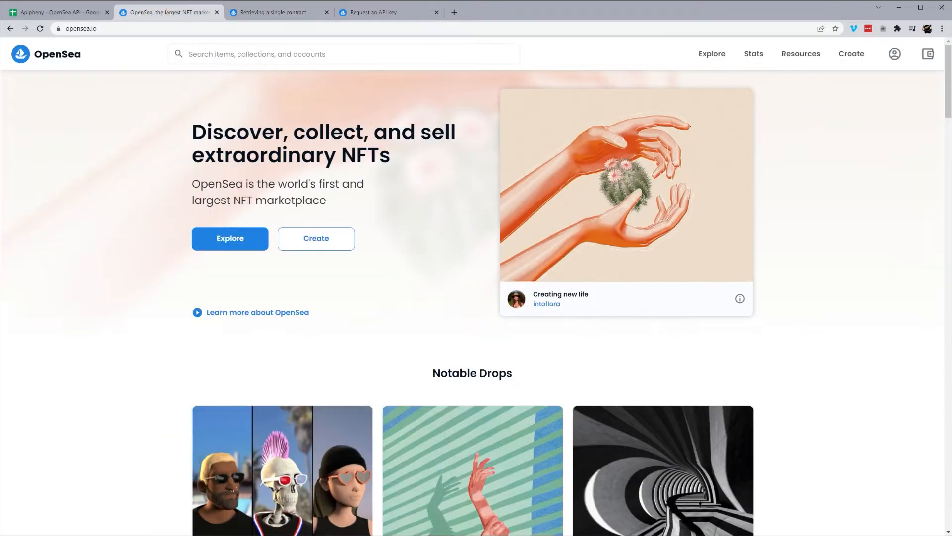
type("doodl")
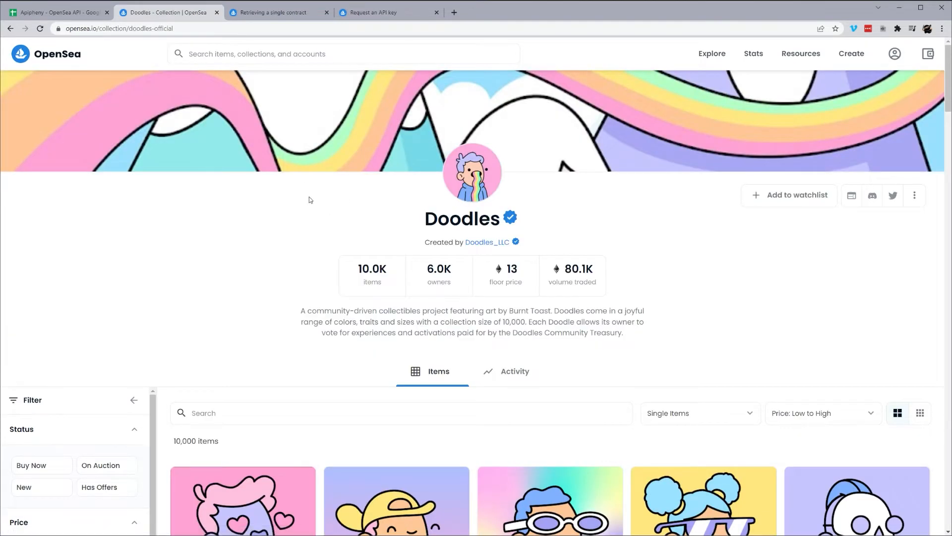
Open a Doodle item's Details, follow its Contract Address to Etherscan, copy the address and return to Sheets.
left_click(242, 500)
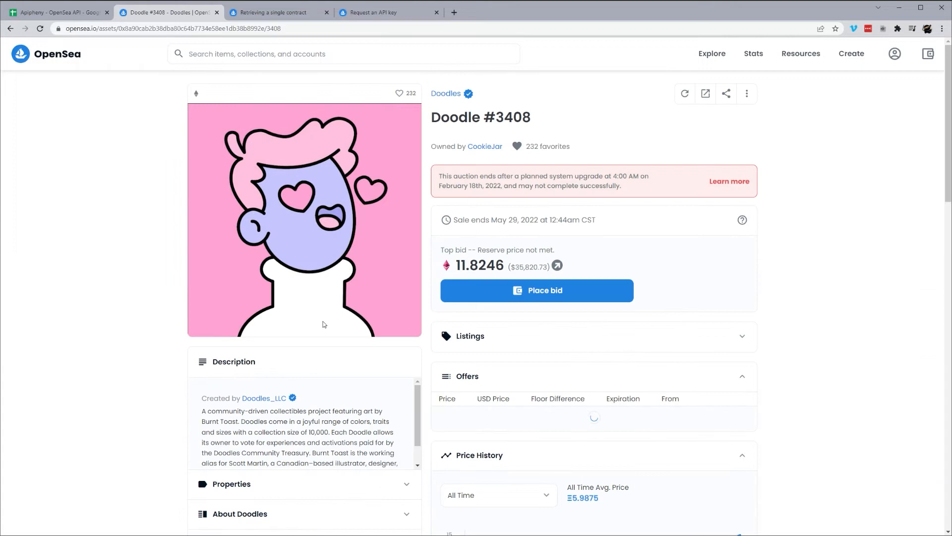
scroll("down", 3)
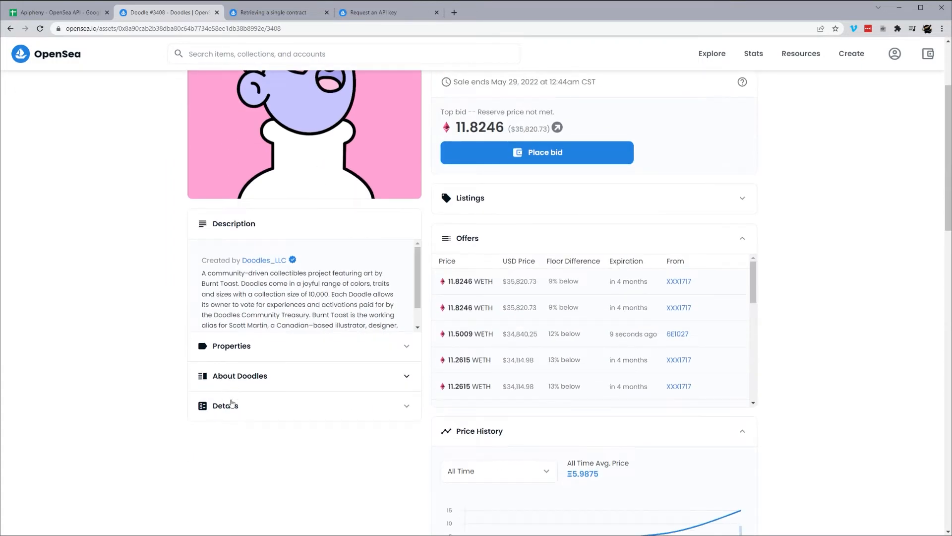
scroll("down", 3)
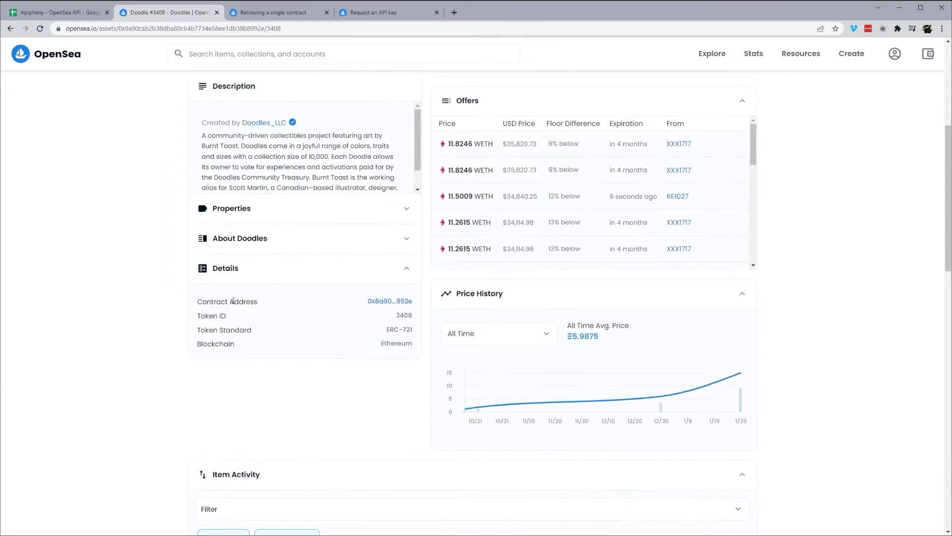
double_click(226, 300)
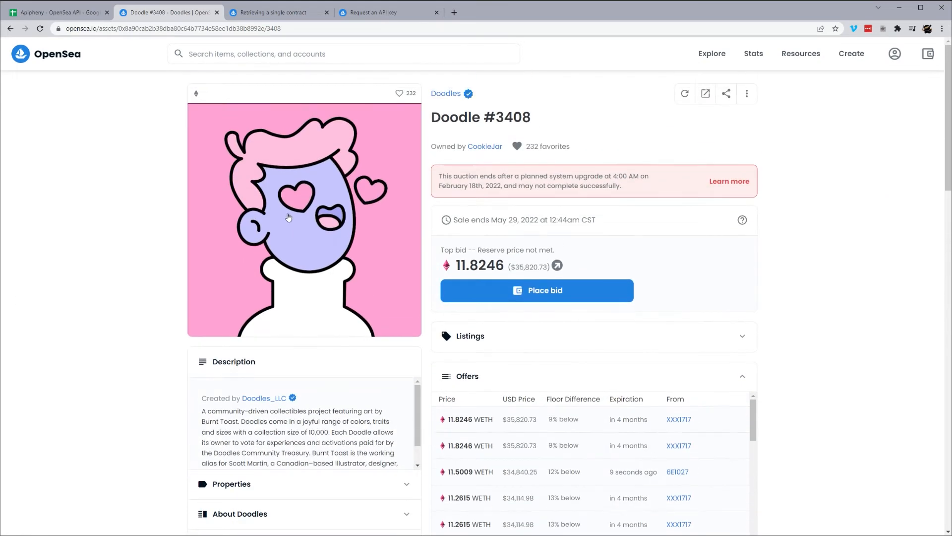
scroll("down", 3)
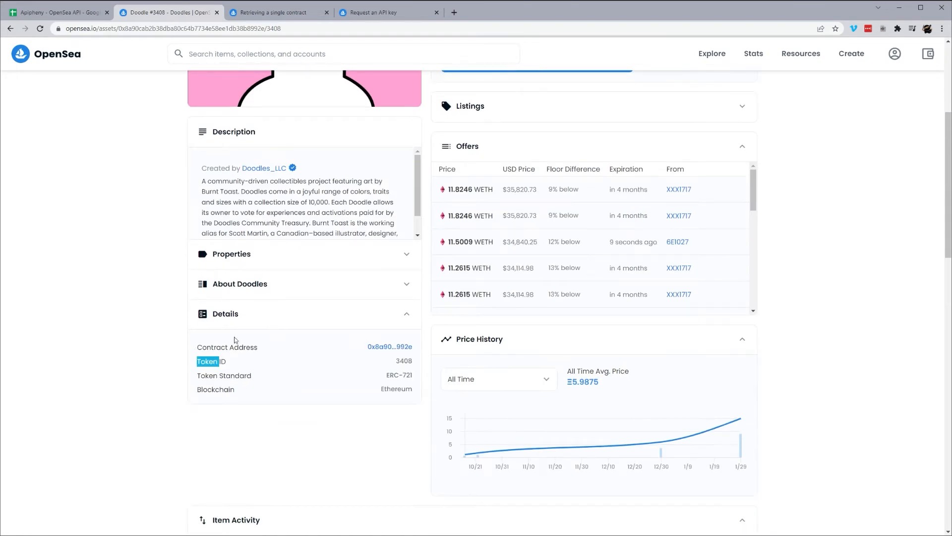
mouse_move(389, 347)
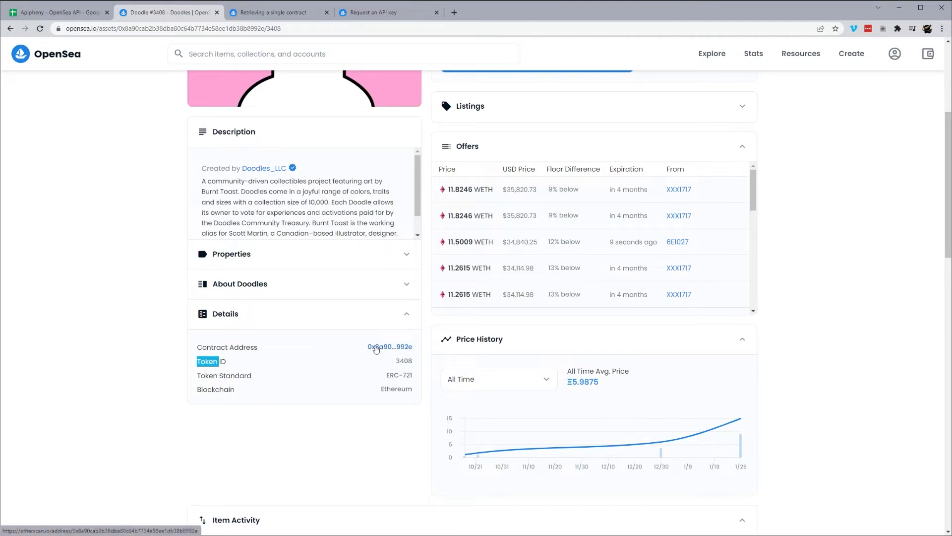
left_click(390, 346)
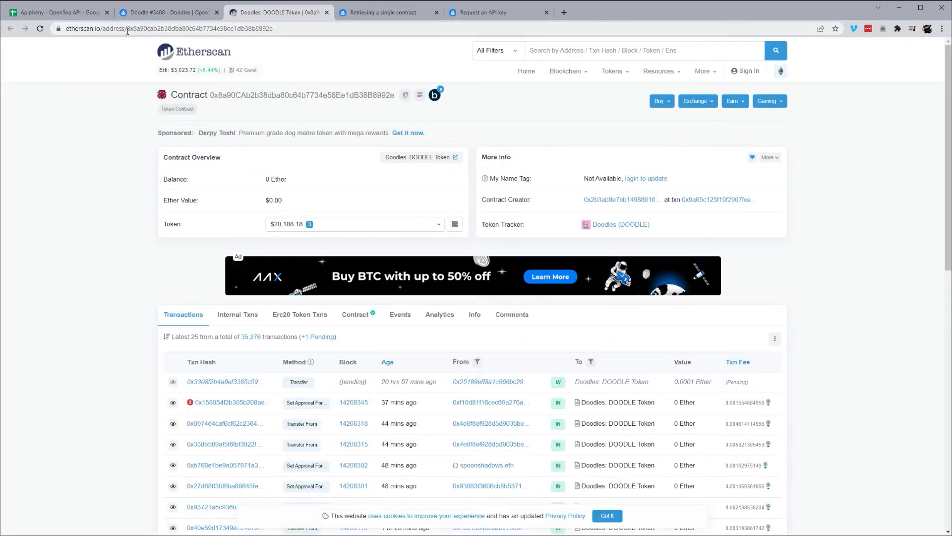
left_click(182, 29)
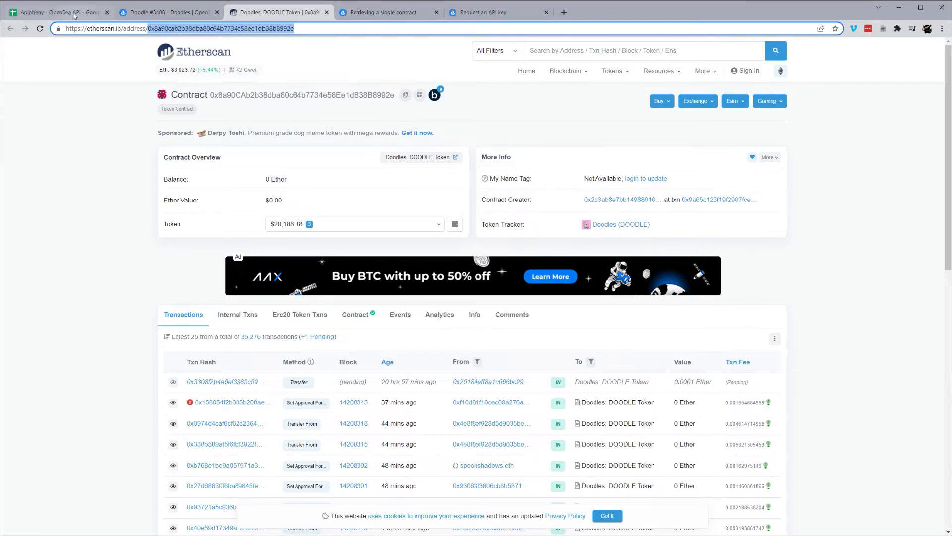
left_click(57, 12)
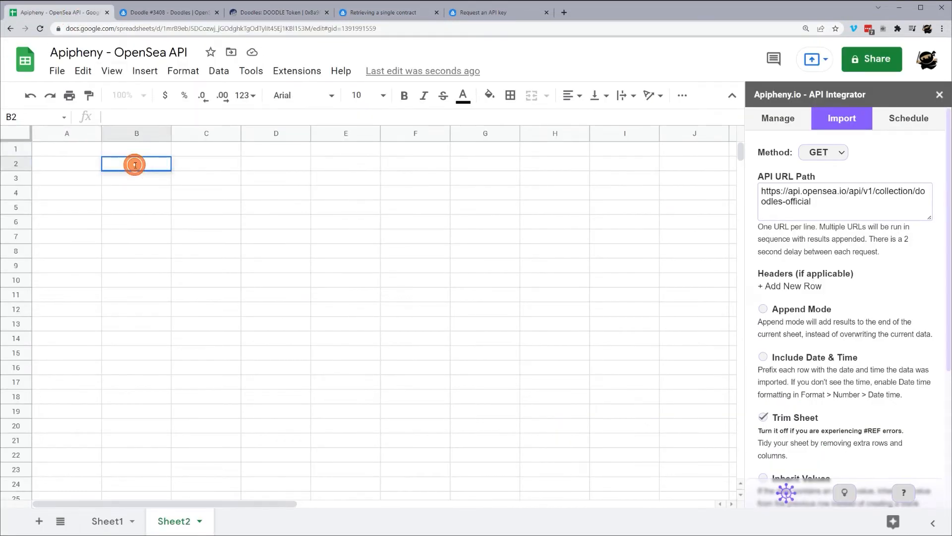
type("0x8a90cab2b38dba80c64b7734e58ee1db38b8992e")
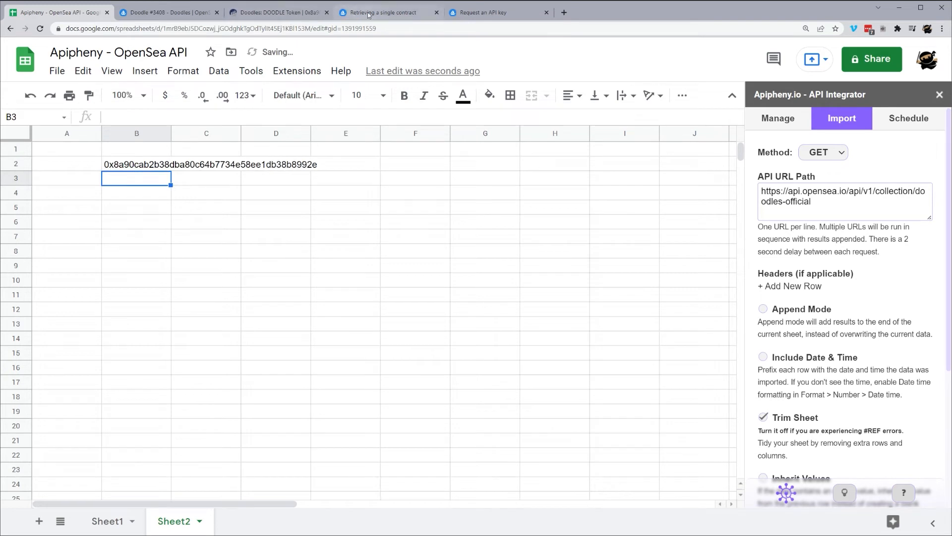
left_click(386, 12)
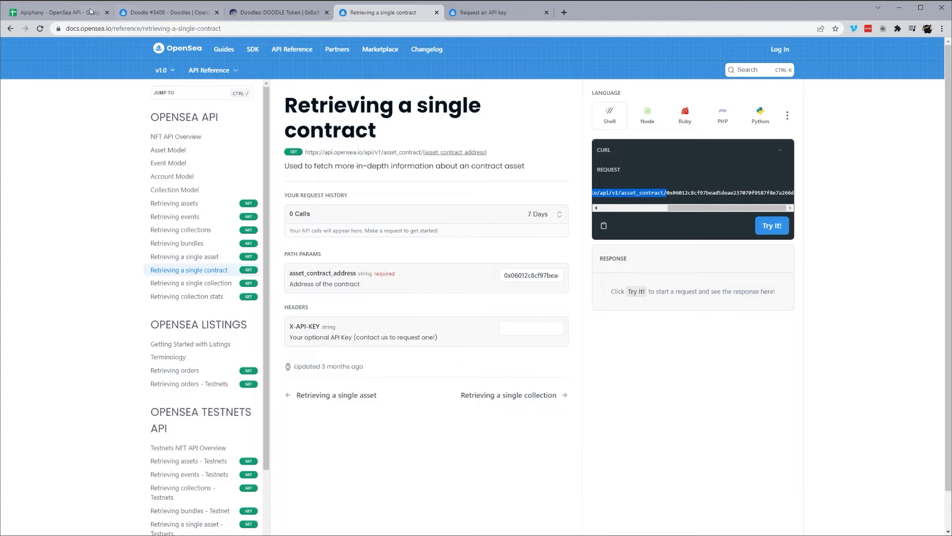
left_click(54, 12)
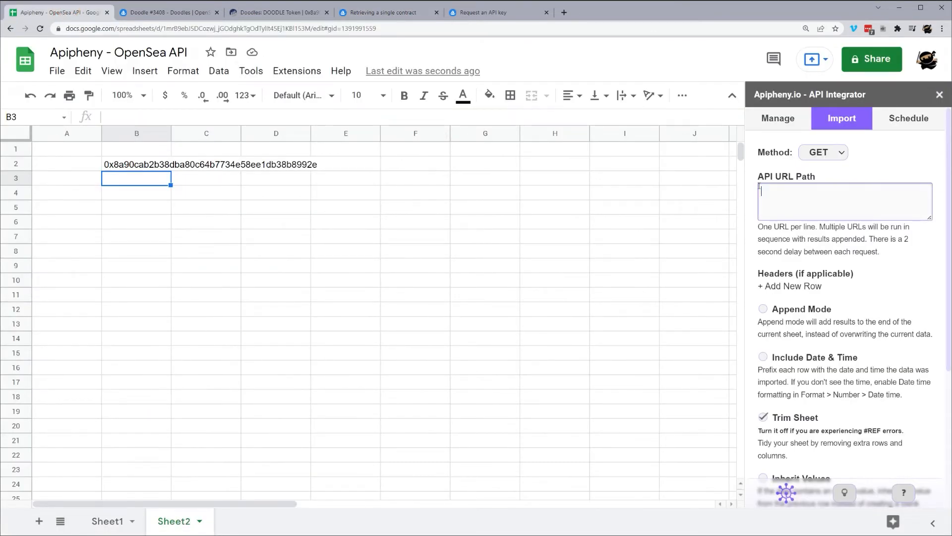
type("https://api.opensea.io/api/v1/asset_contract/")
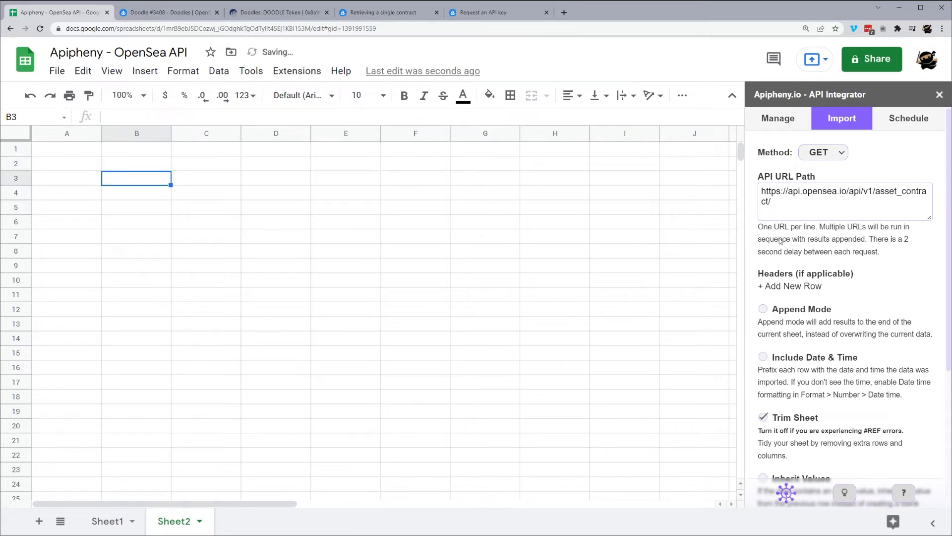
type("0x8a90cab2b38dba80c64b7734e58ee1db38b8992g")
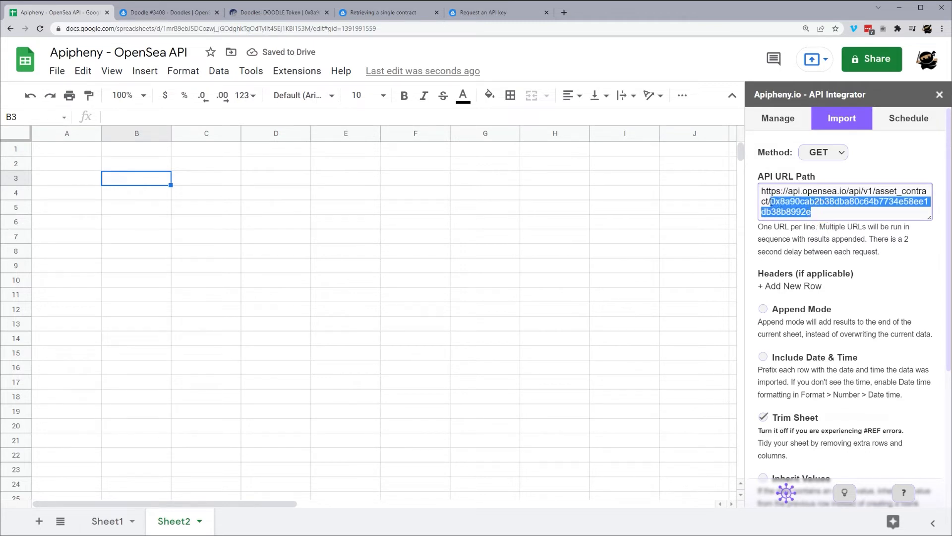
left_click(812, 211)
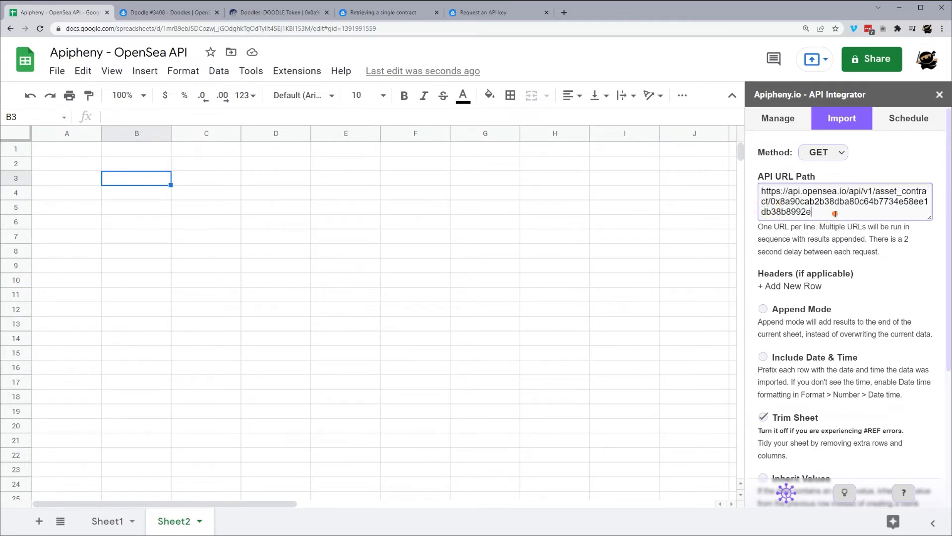
Run the contract request to fill Sheet2 with its data, then add a blank Sheet3.
scroll("down", 3)
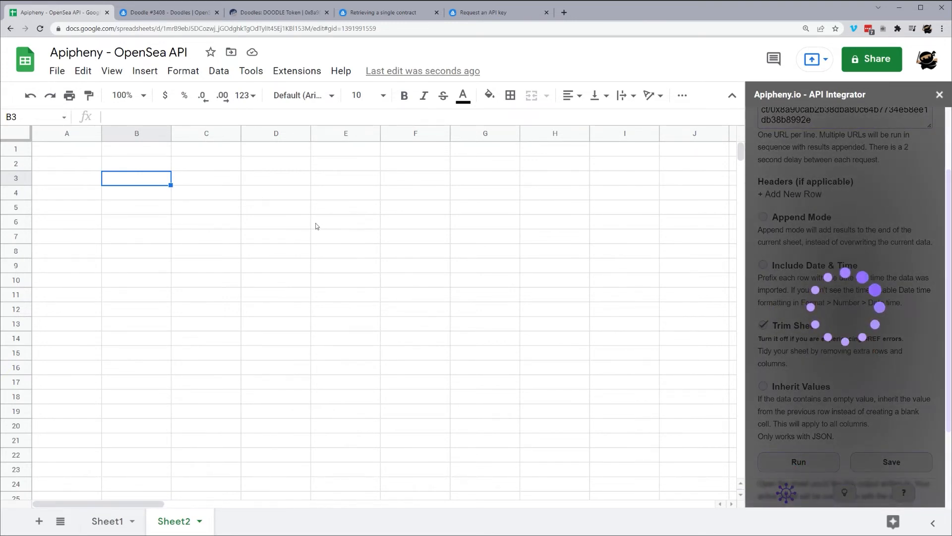
left_click(797, 462)
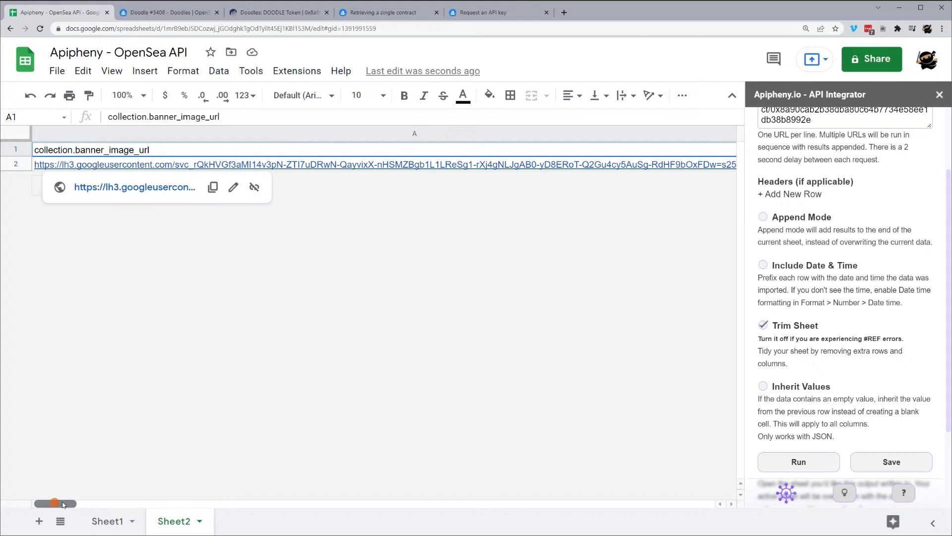
left_click_drag(55, 503, 199, 503)
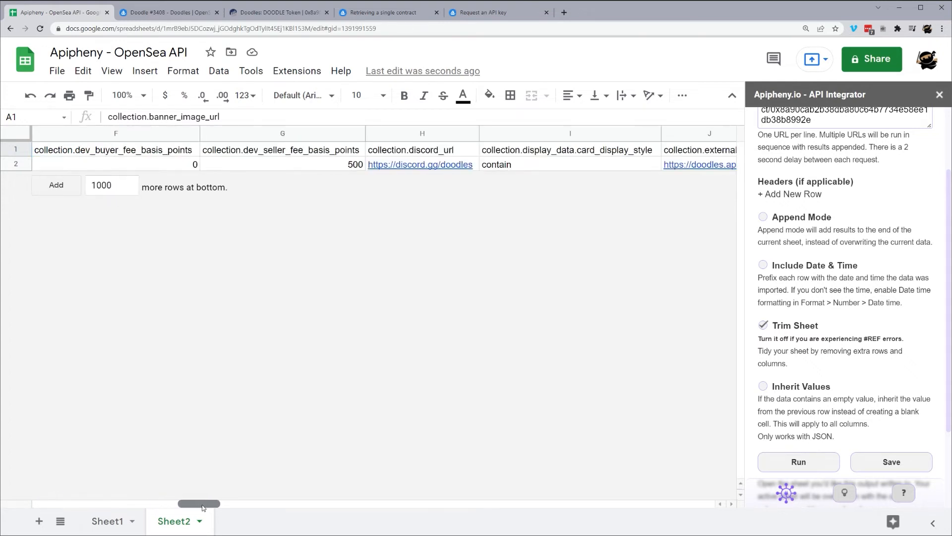
left_click(39, 521)
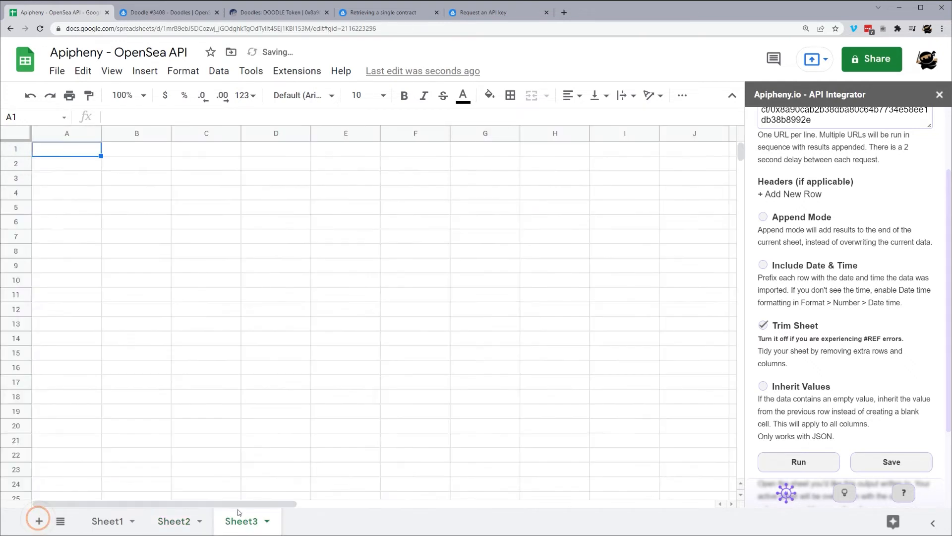
Bring up the 'Retrieving a single asset' reference in the OpenSea API docs.
left_click(388, 12)
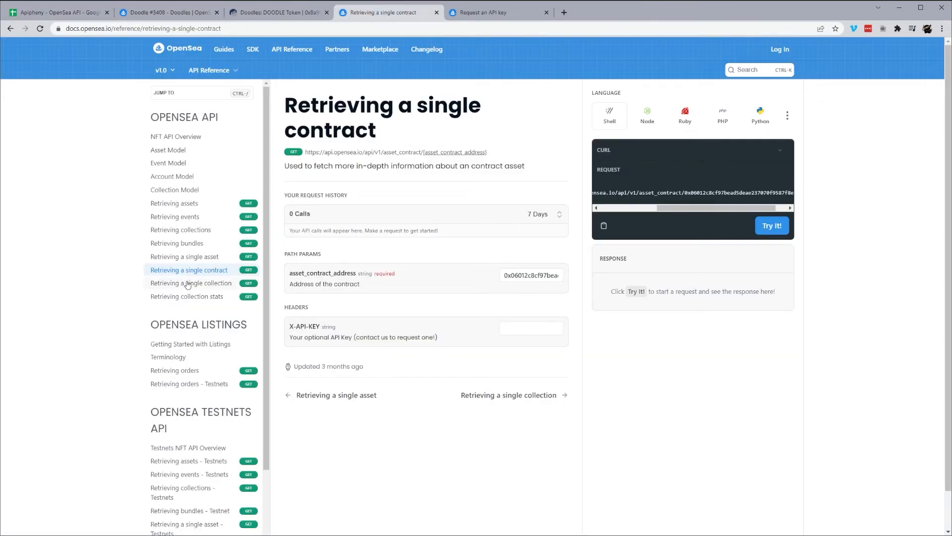
left_click(185, 256)
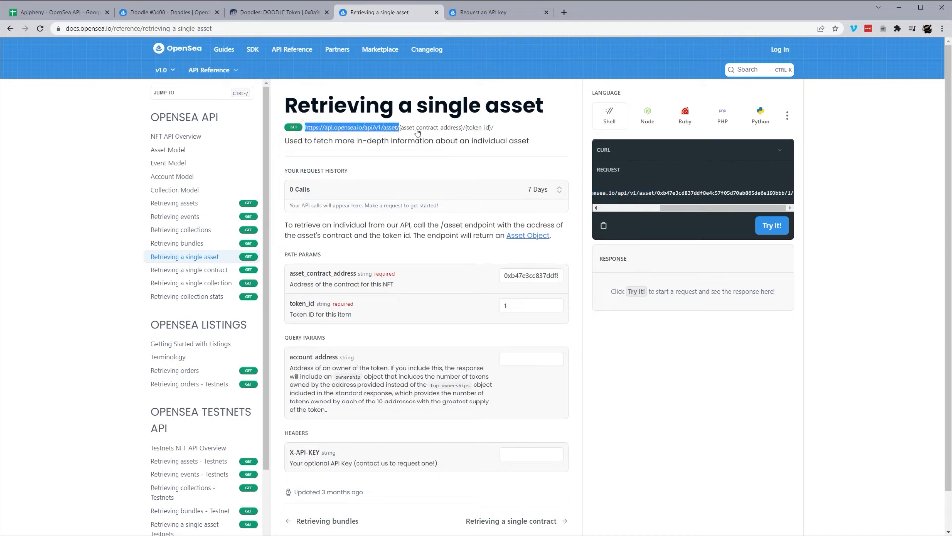
mouse_move(470, 132)
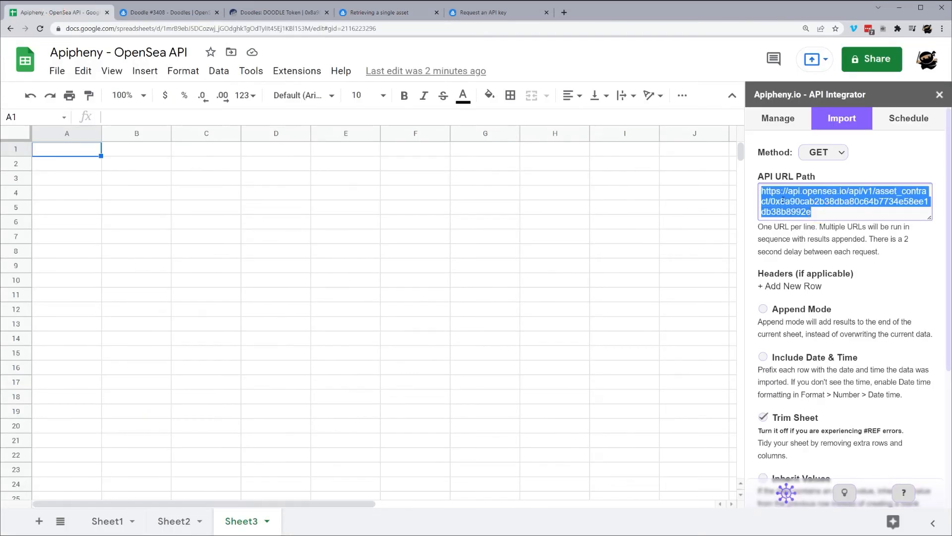
left_click(771, 202)
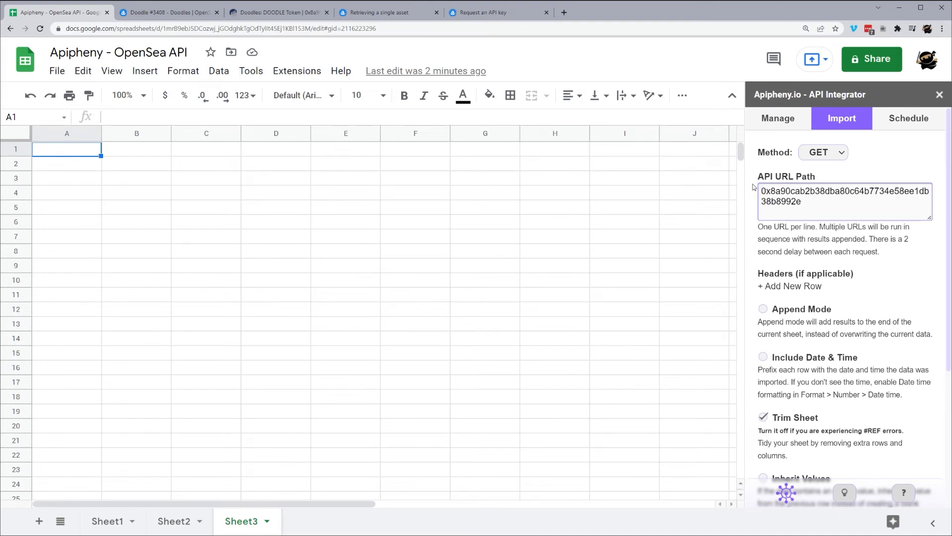
type("https://api.opensea.io/api/v1/asset/")
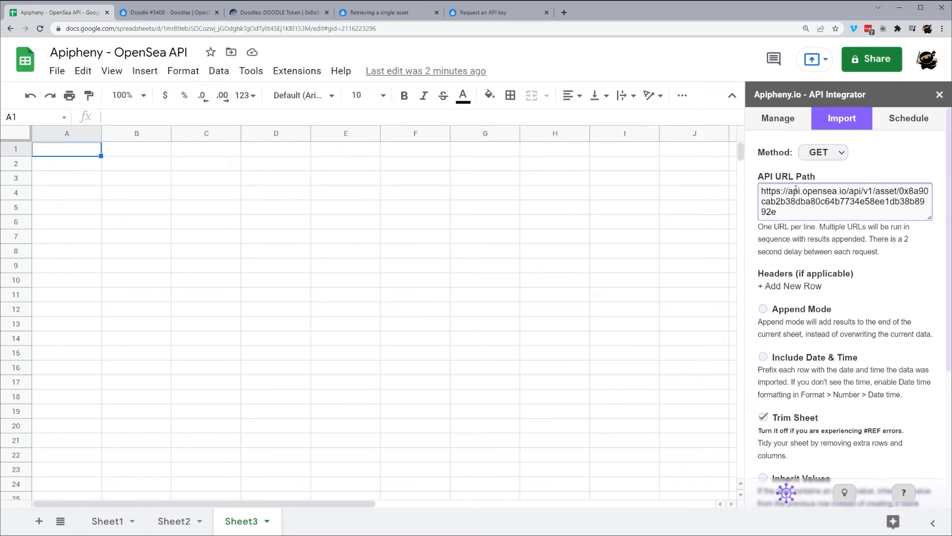
type("/")
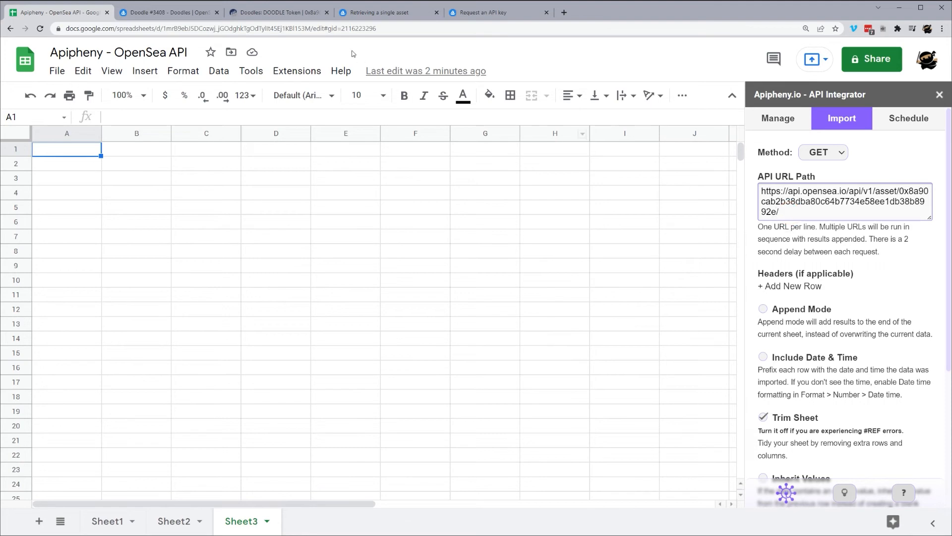
left_click(274, 12)
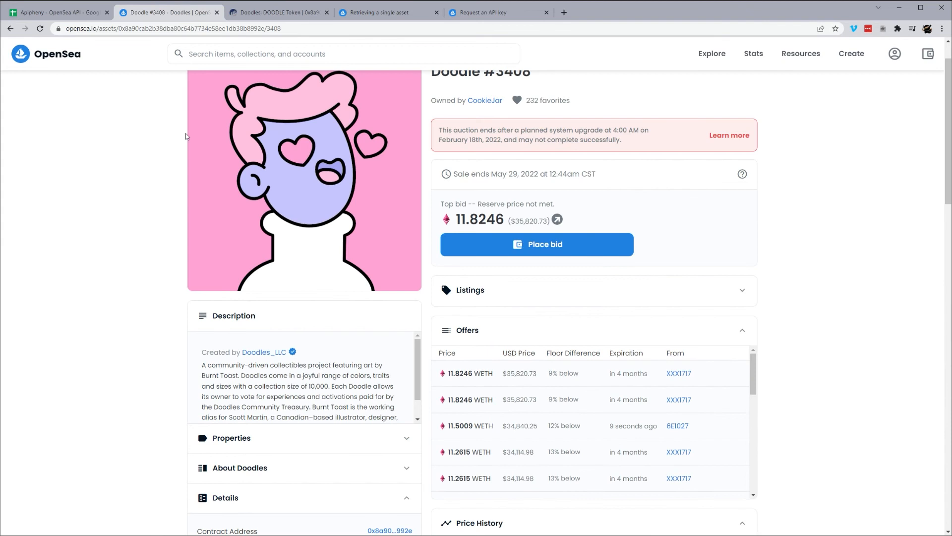
scroll("down", 3)
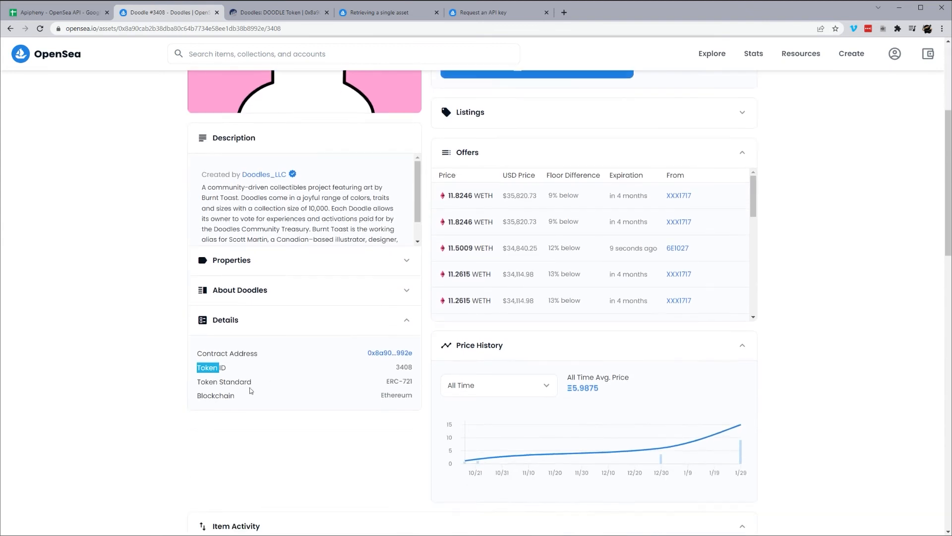
mouse_move(398, 361)
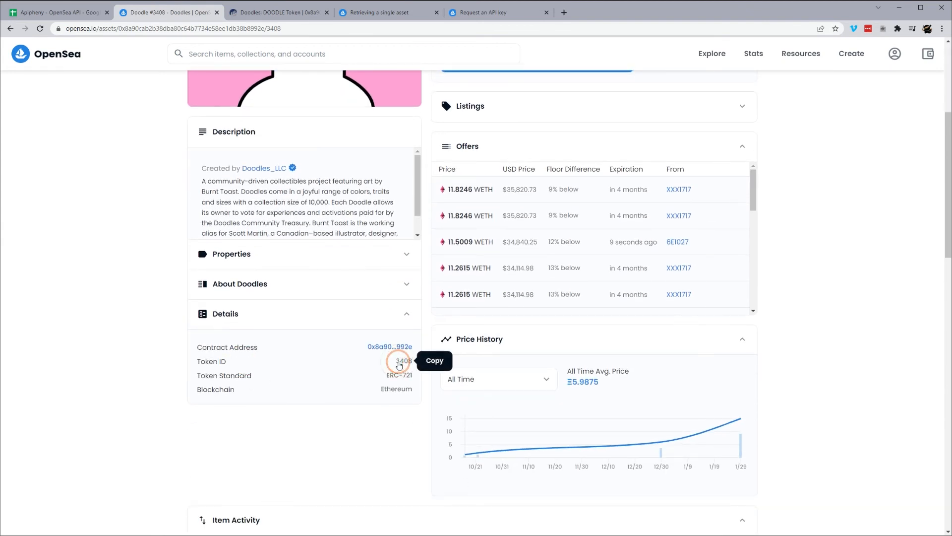
left_click(57, 12)
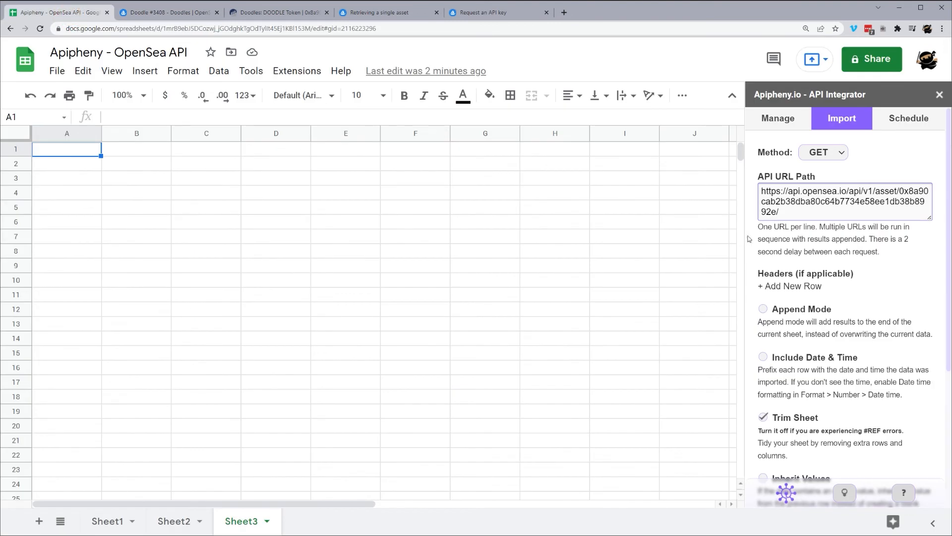
type("3408")
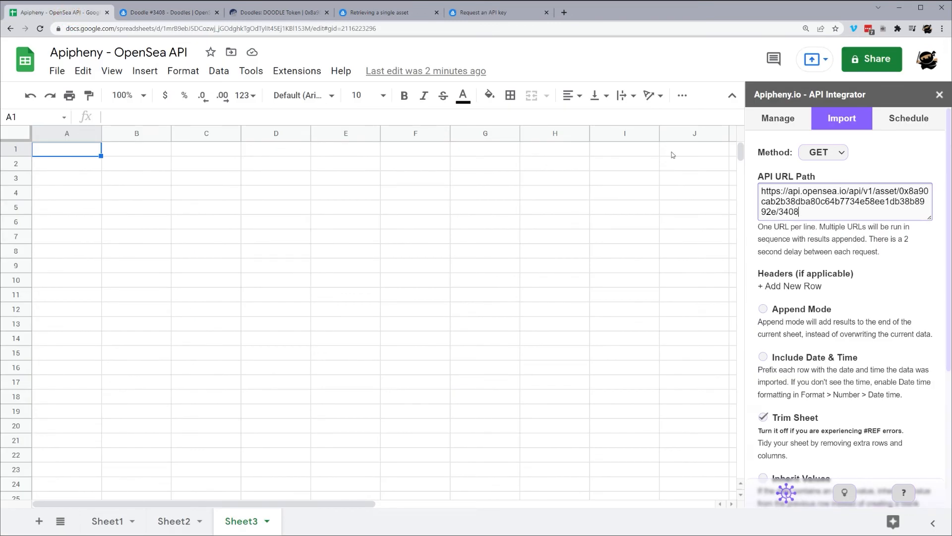
type("/")
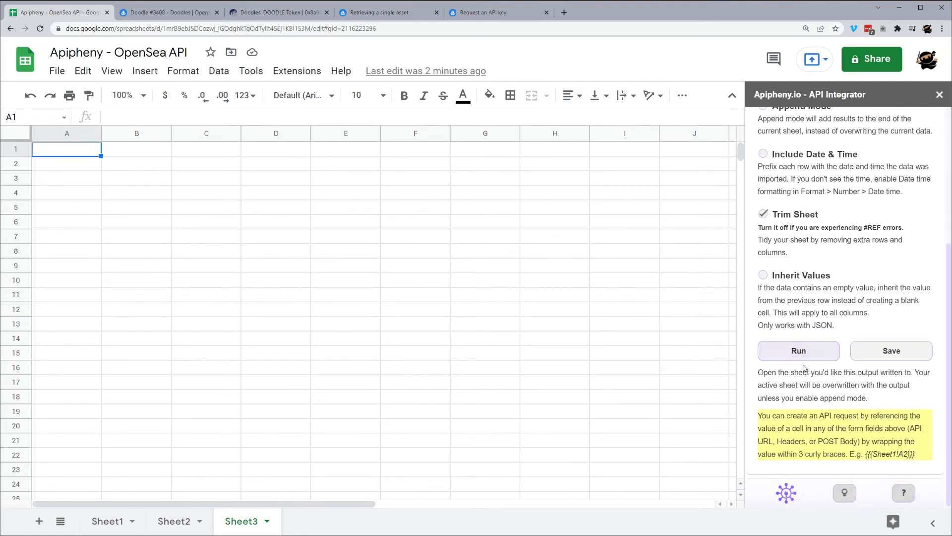
Run the single-asset request, overwriting Sheet3, and check the image_url column.
left_click(798, 351)
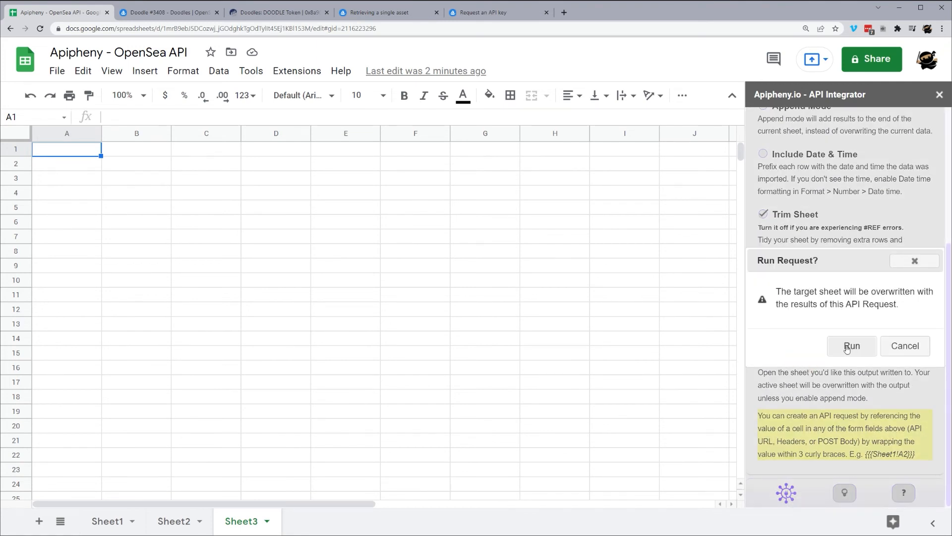
left_click(851, 346)
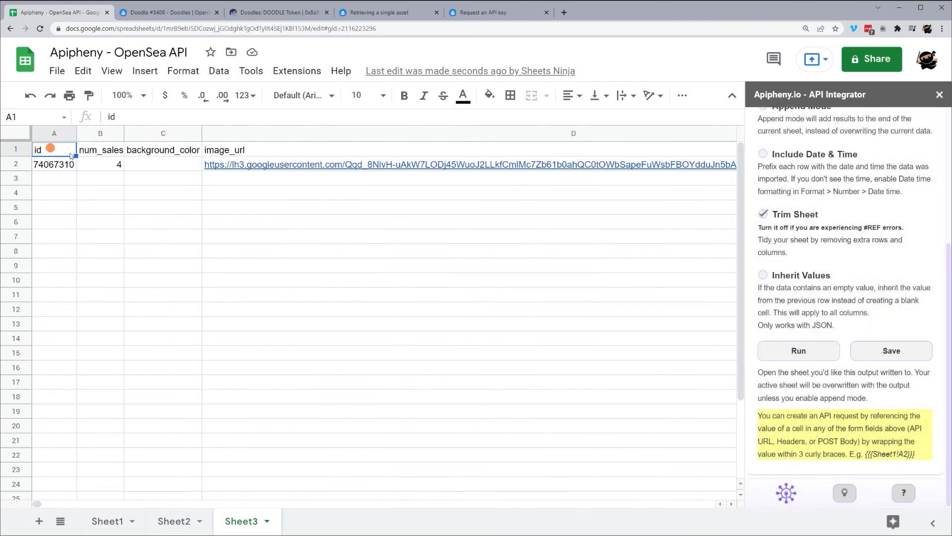
left_click(224, 150)
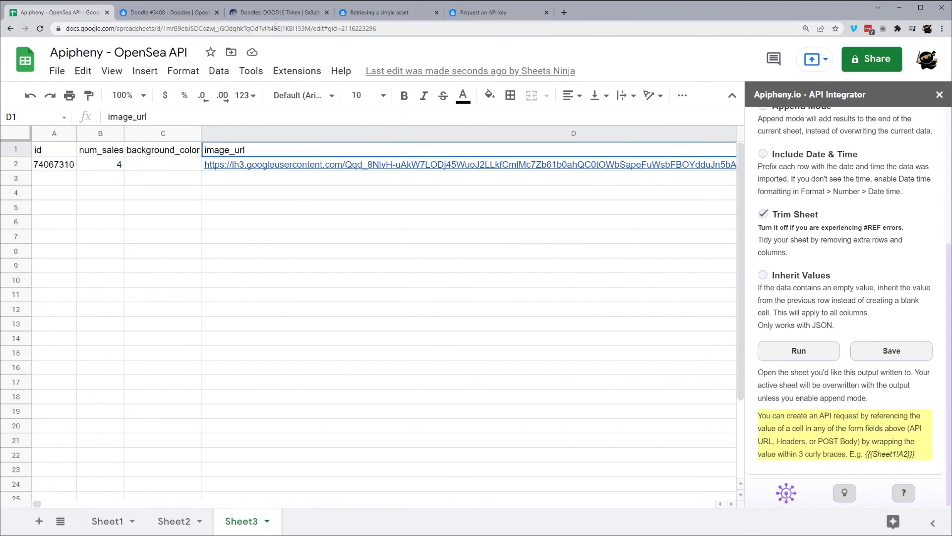
left_click(387, 12)
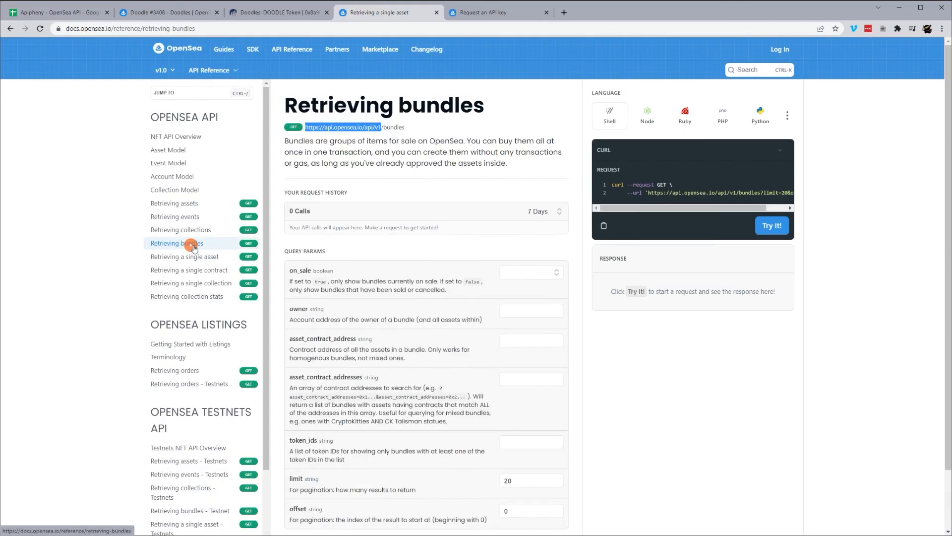
Show the 'Retrieving bundles' reference and its example request URL with limit and offset.
left_click(177, 243)
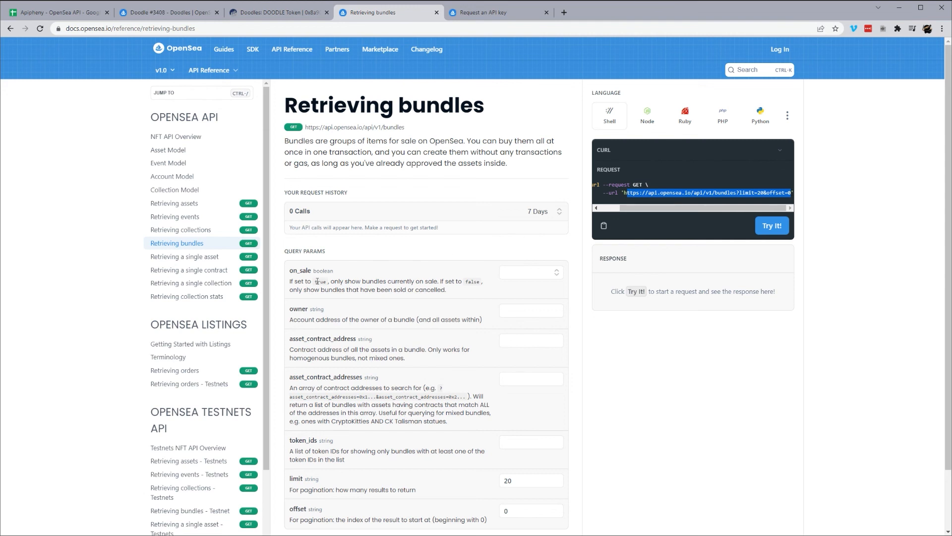
scroll("down", 3)
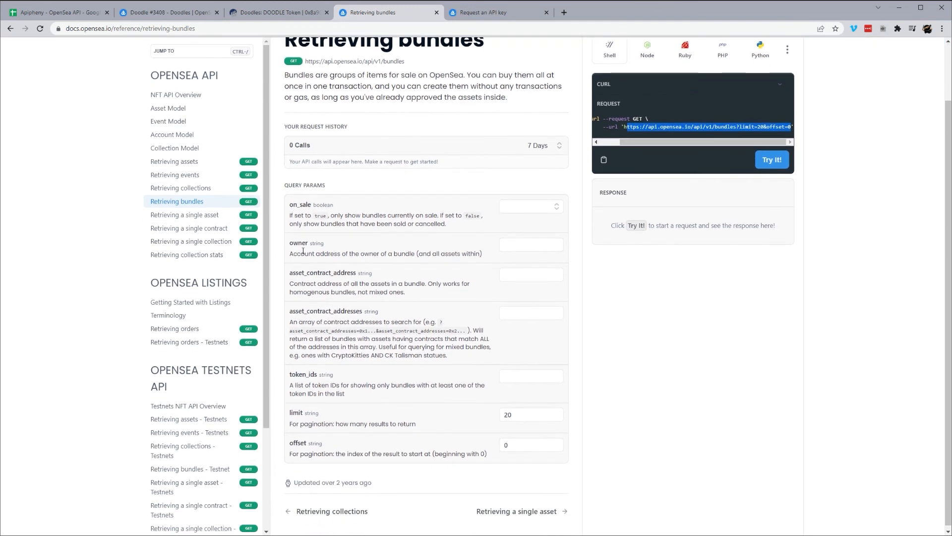